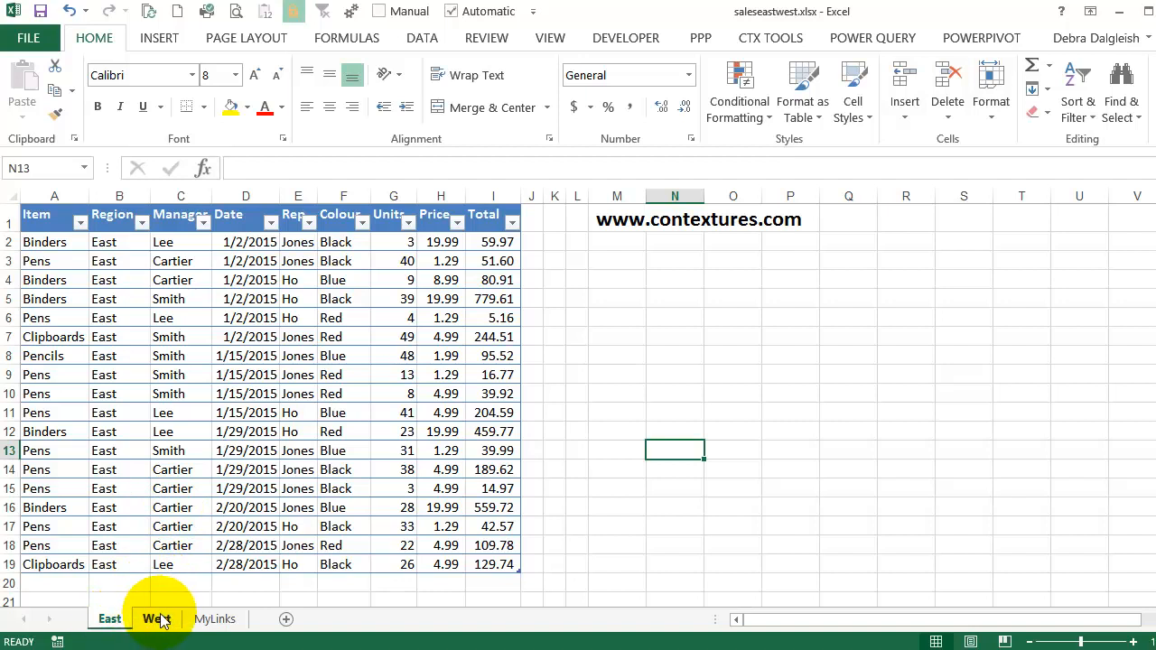
# - Review the West and East sales sheets, ending on West
pyautogui.click(154, 620)
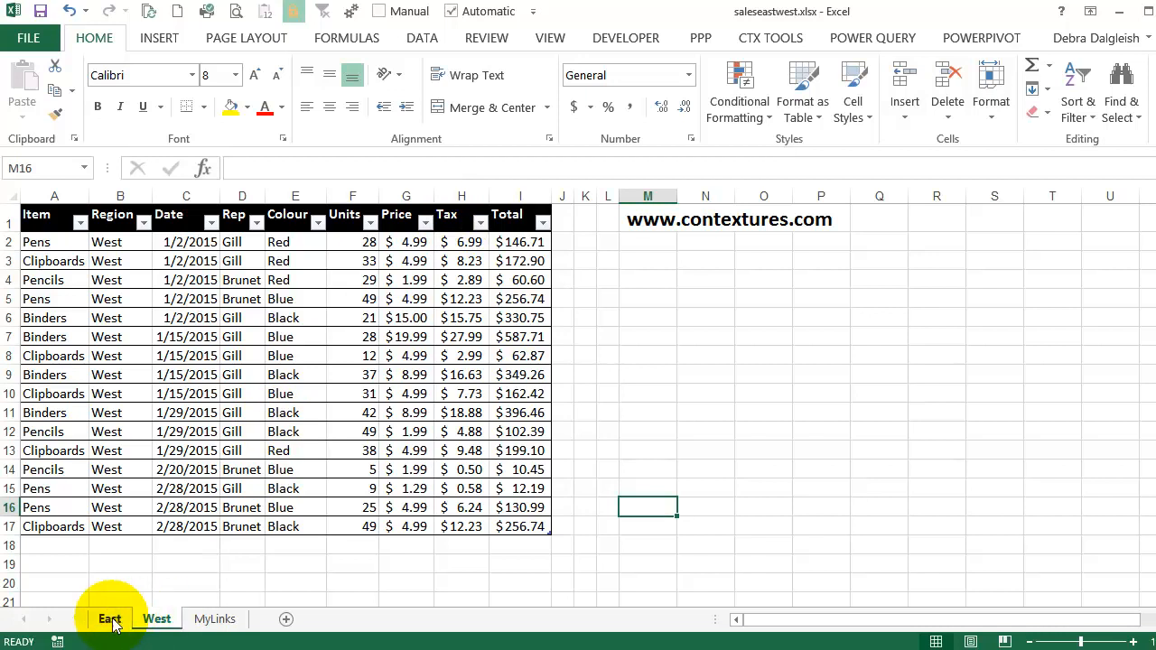
pyautogui.click(110, 620)
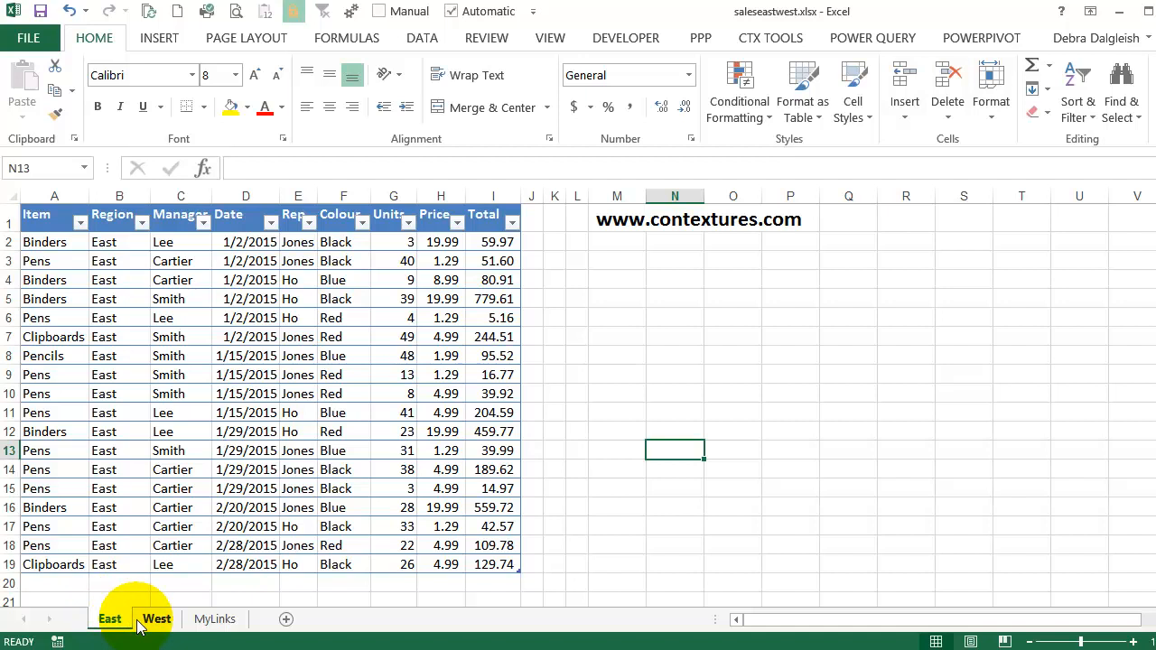
pyautogui.click(154, 619)
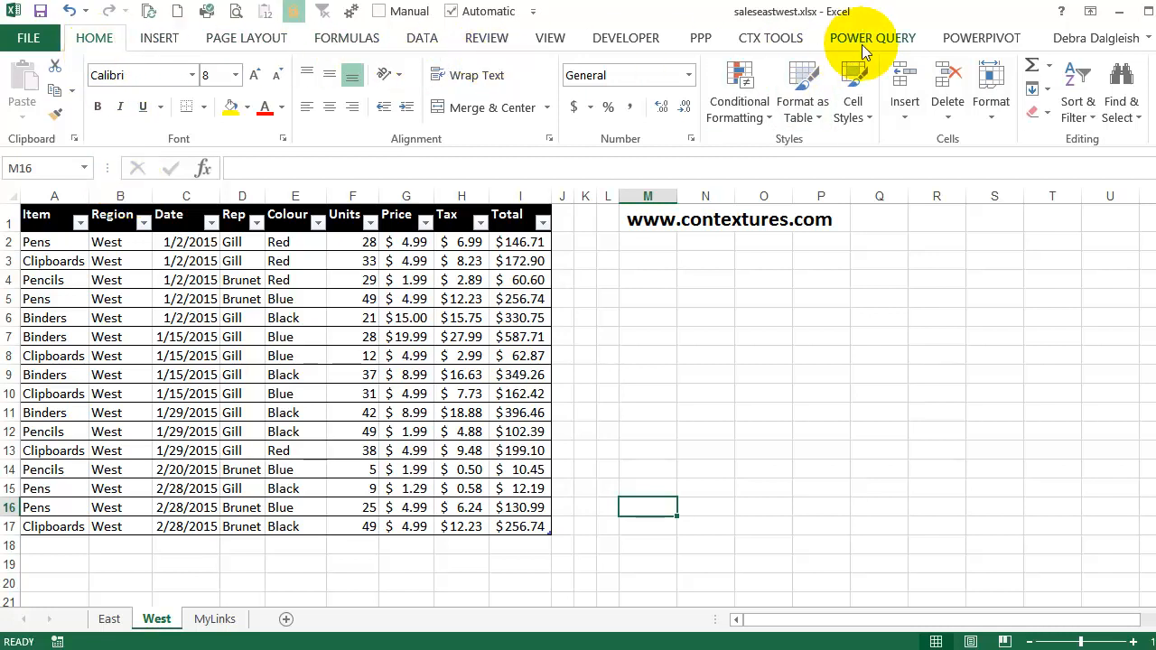
# - Create a Power Query from the West table and load it to Sheet1
pyautogui.click(872, 38)
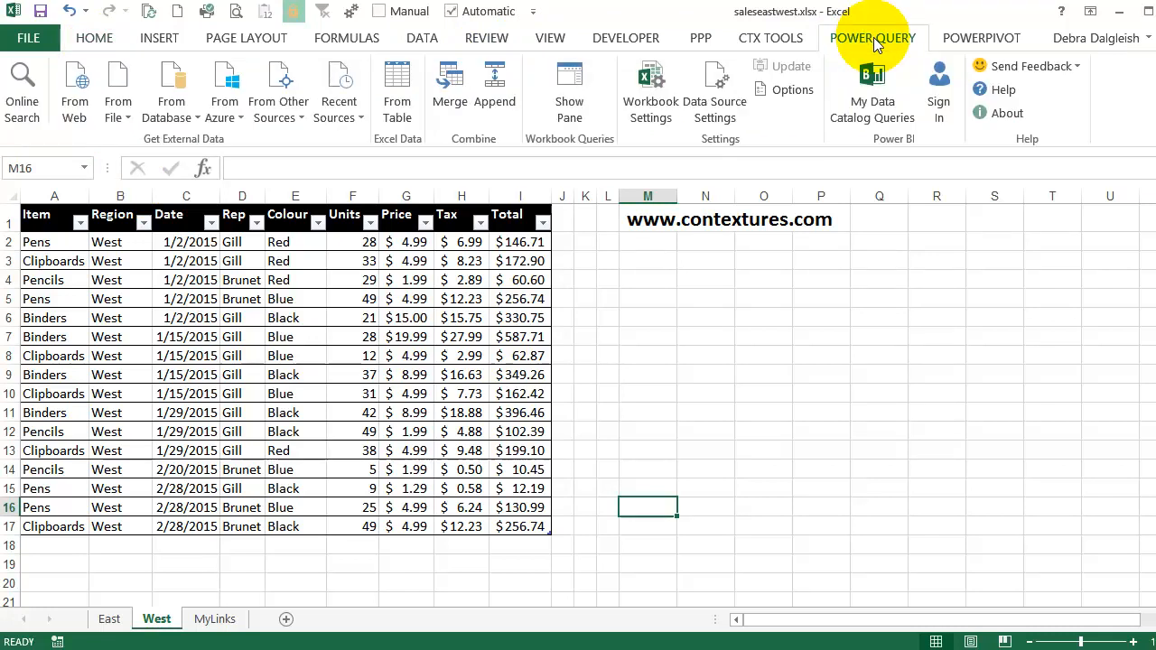
pyautogui.moveTo(224, 152)
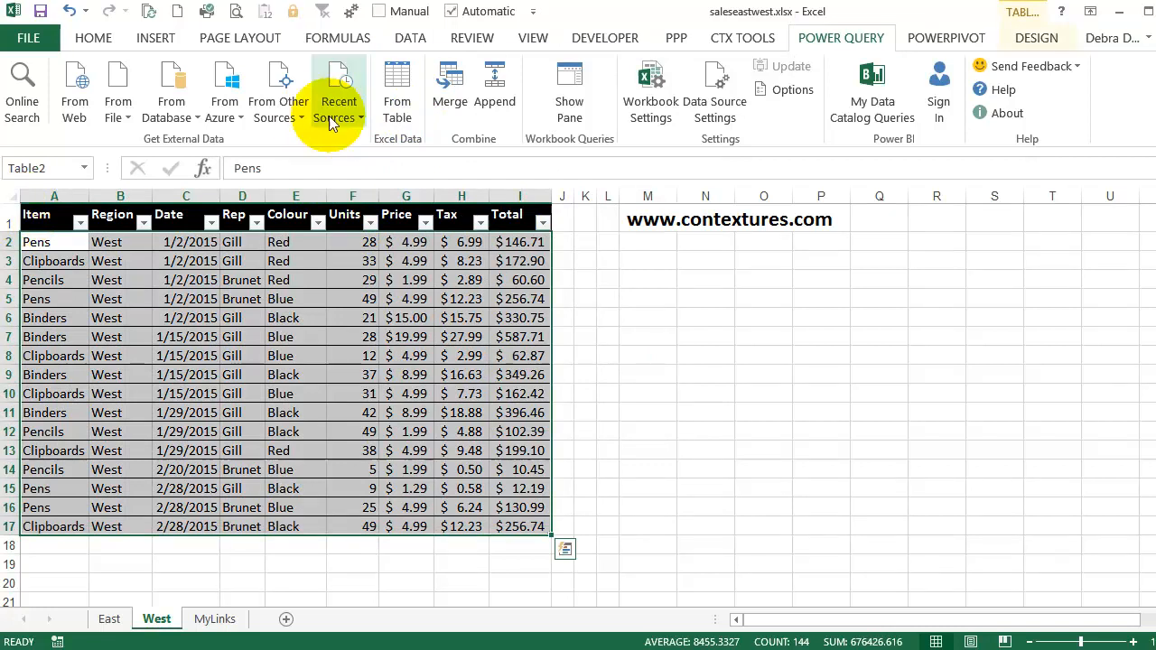
pyautogui.moveTo(397, 86)
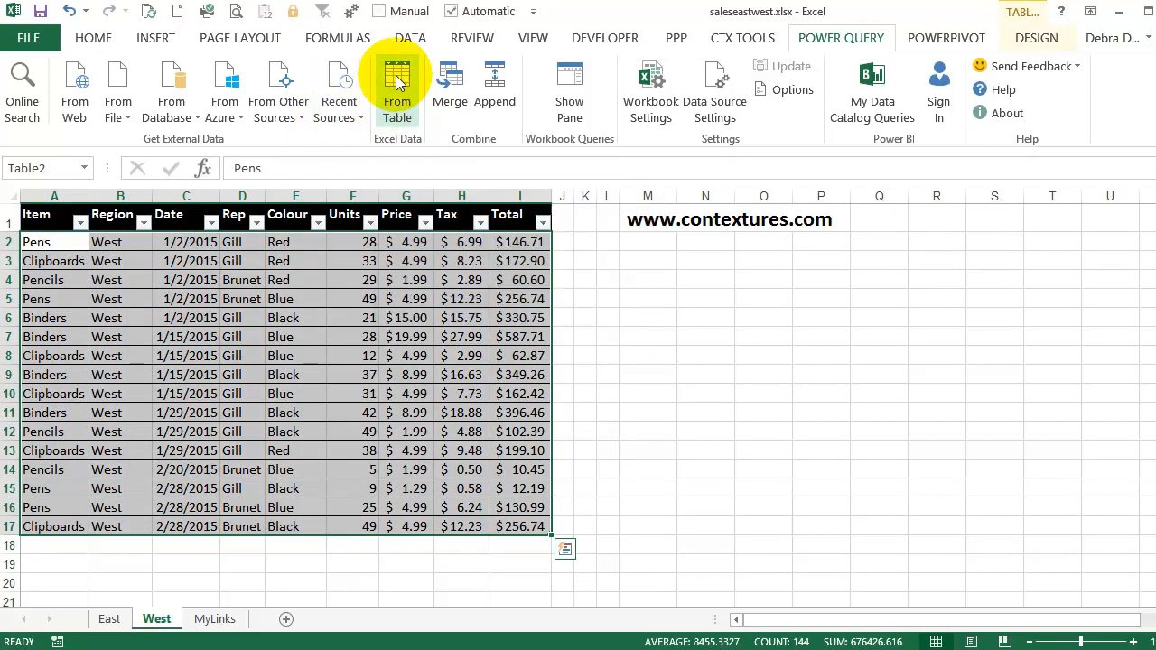
pyautogui.click(397, 82)
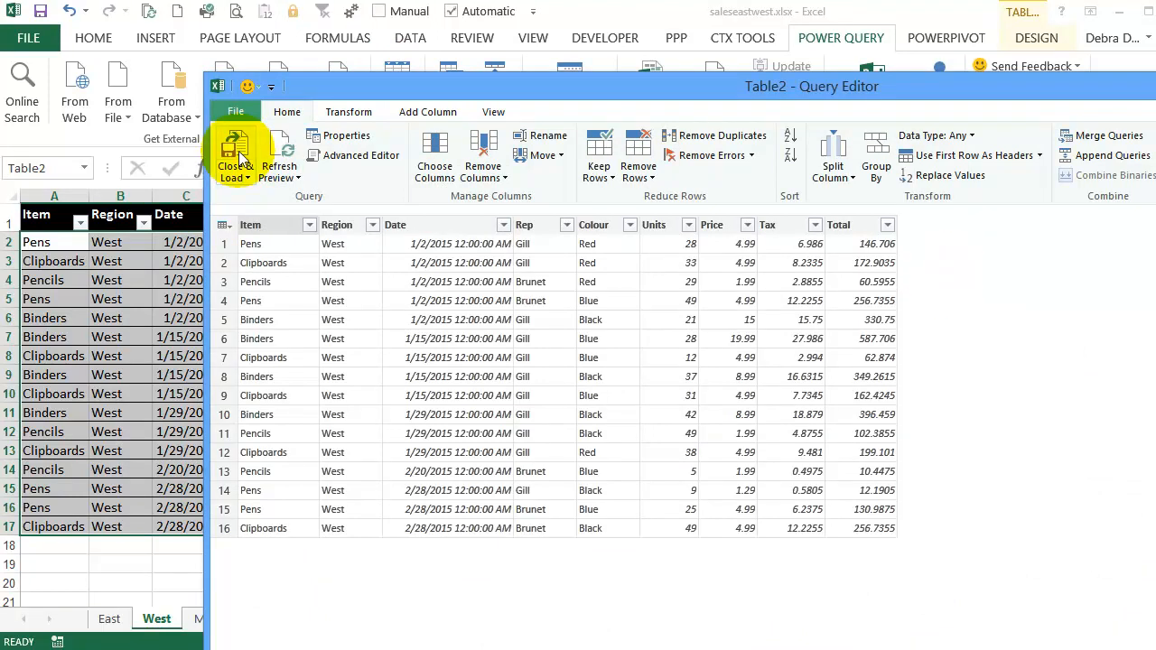
pyautogui.click(236, 153)
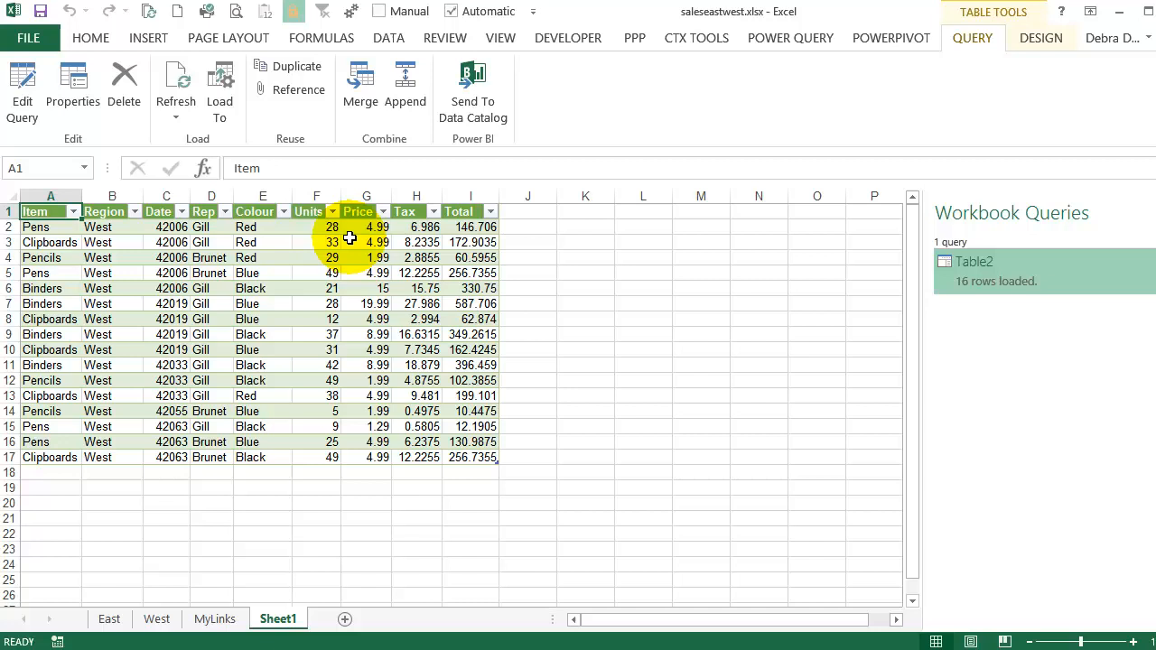
pyautogui.click(43, 212)
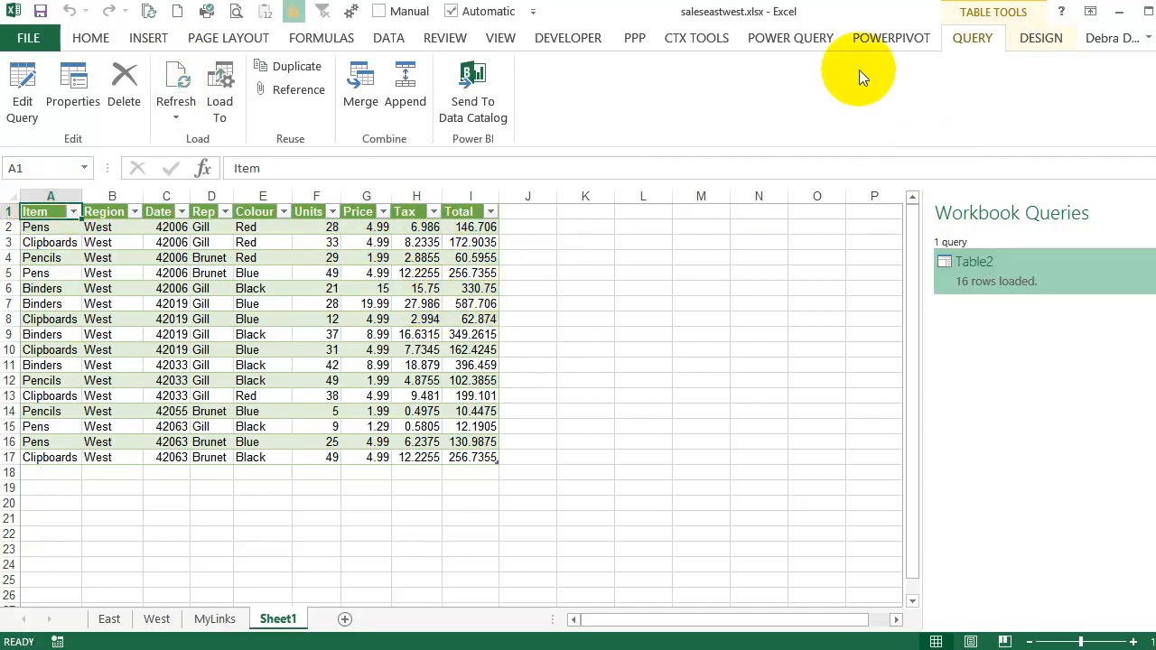
pyautogui.moveTo(584, 215)
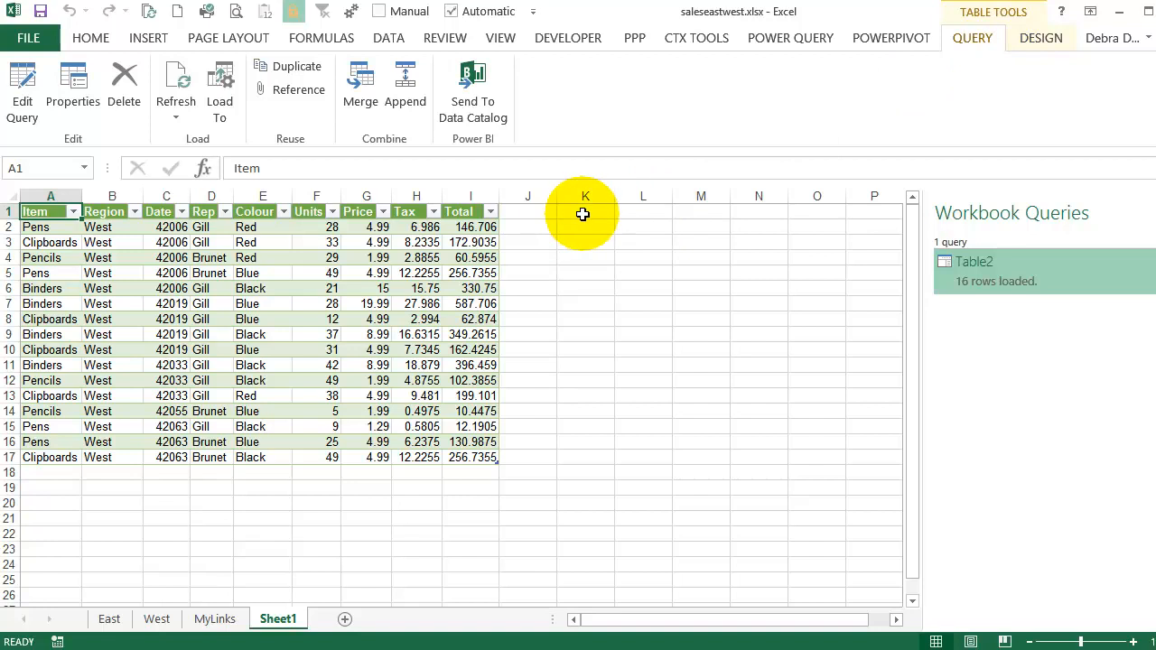
pyautogui.click(585, 212)
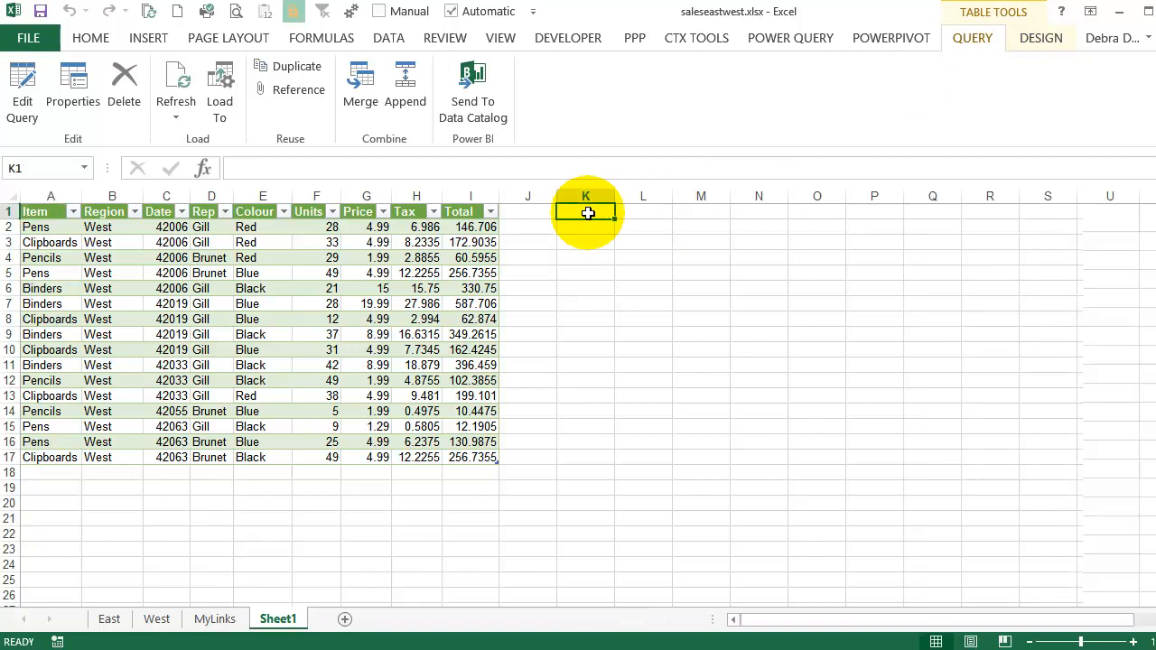
pyautogui.click(279, 619)
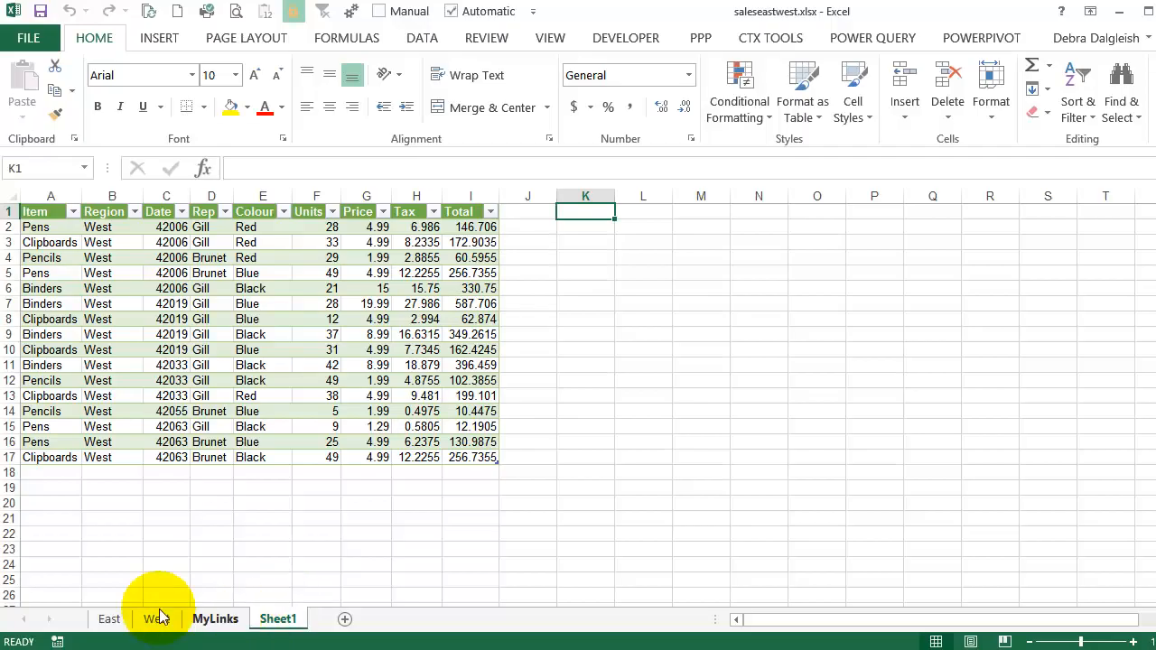
# - Create a Power Query from the East table and load it to Sheet2
pyautogui.click(108, 618)
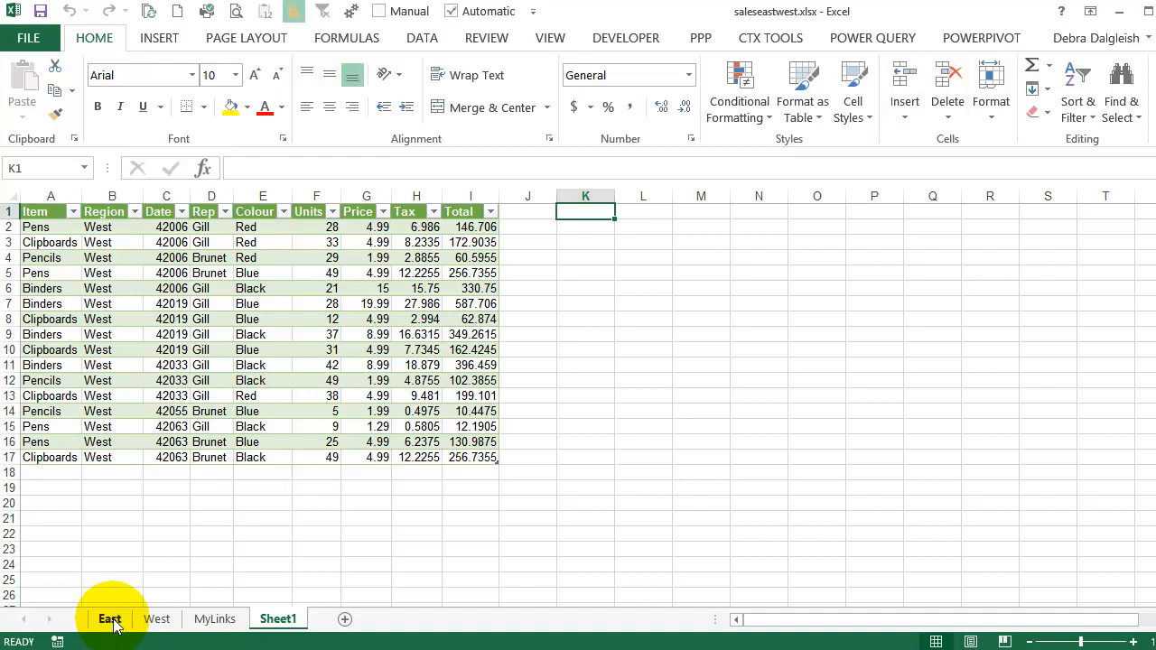
pyautogui.click(105, 619)
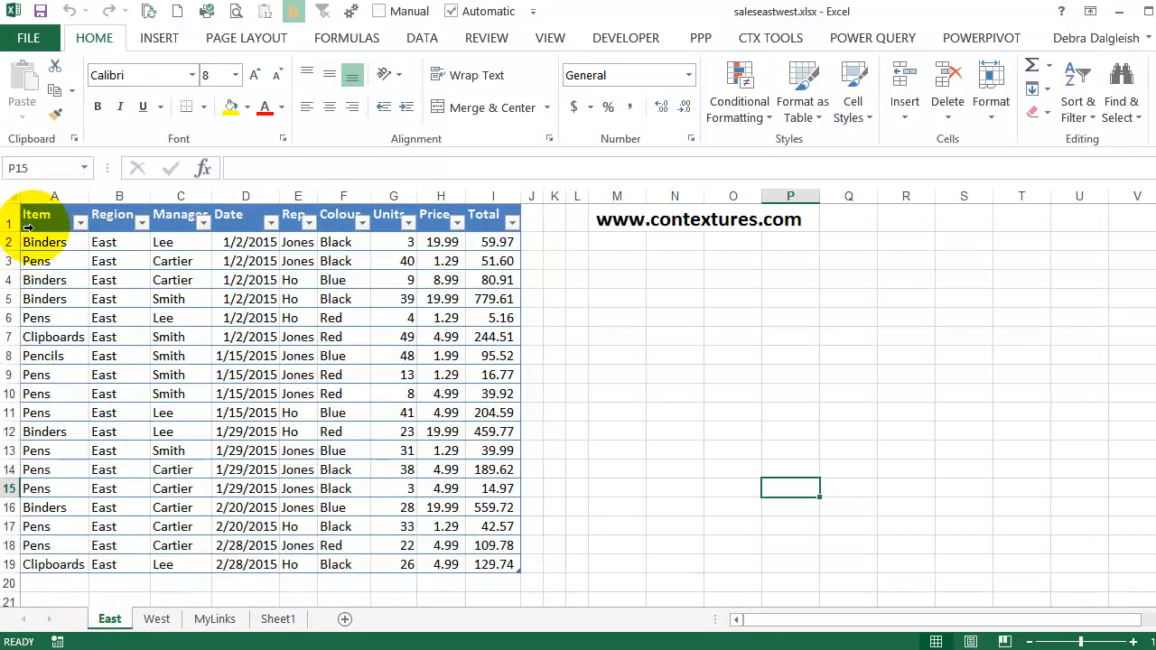
pyautogui.click(36, 217)
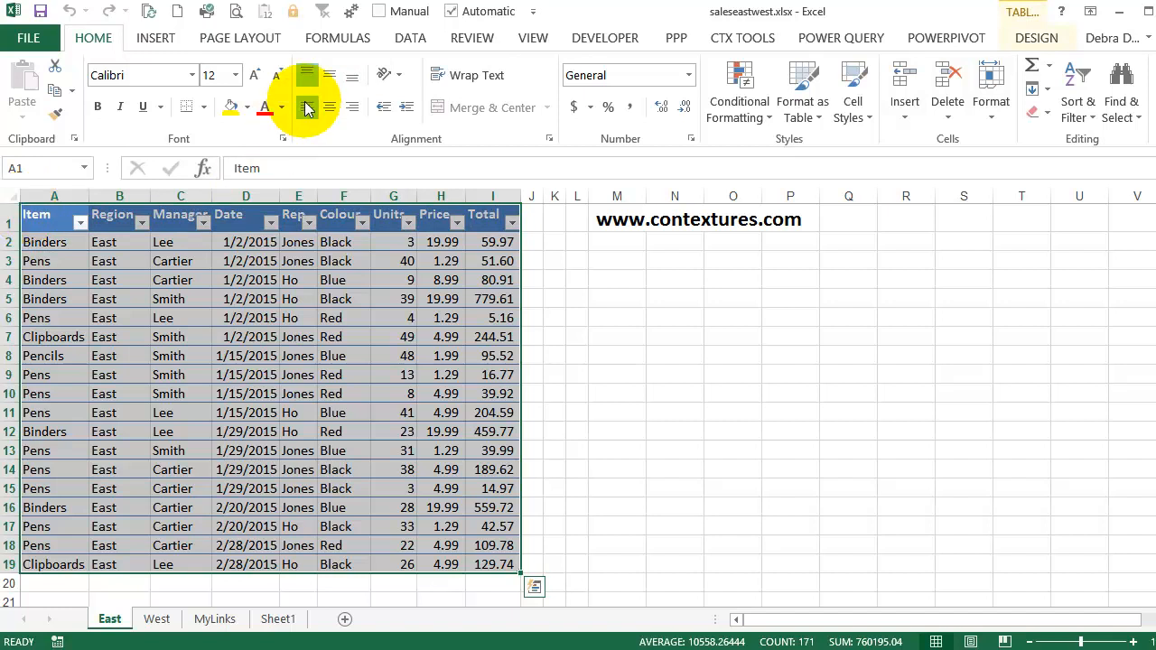
pyautogui.click(841, 38)
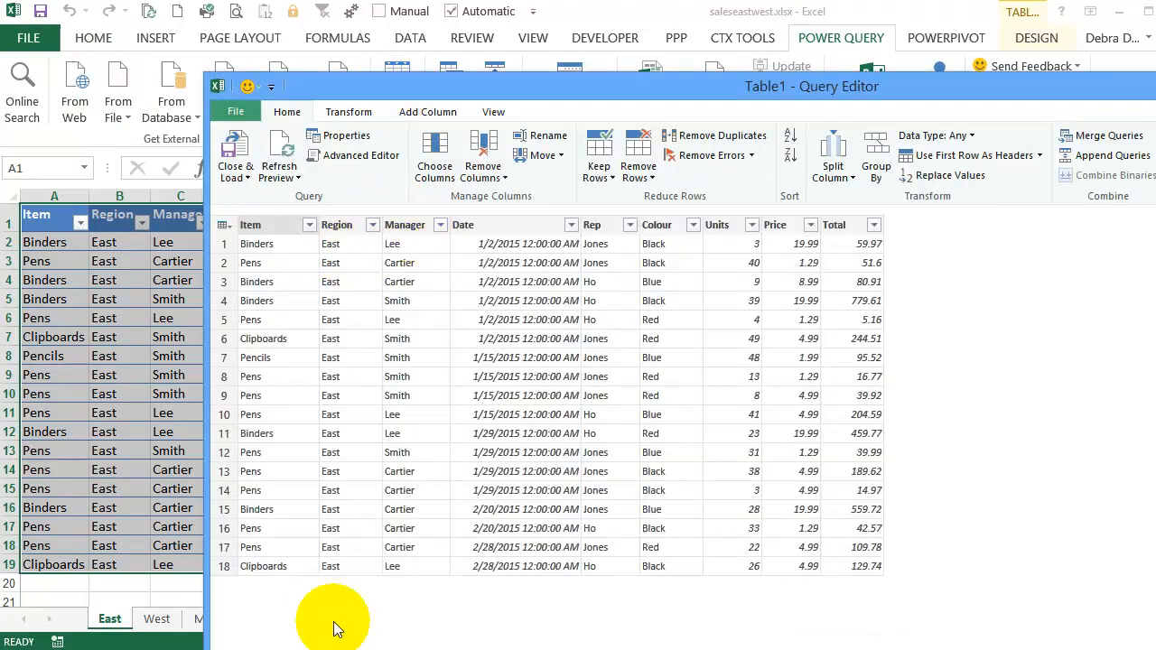
pyautogui.moveTo(236, 154)
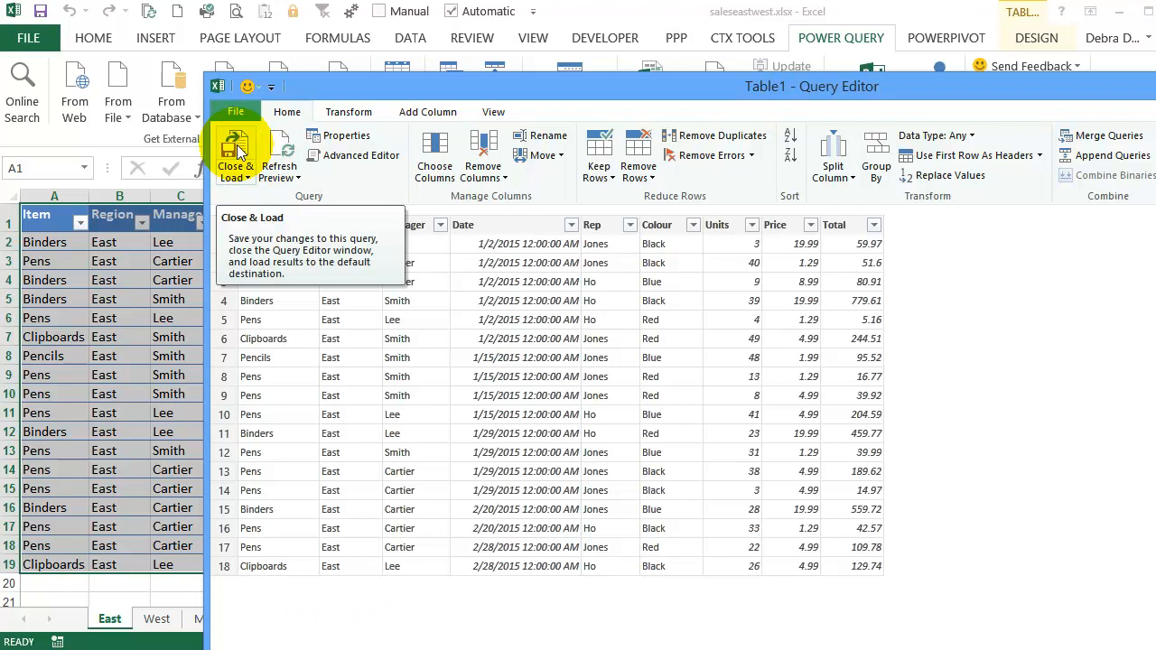
pyautogui.click(236, 154)
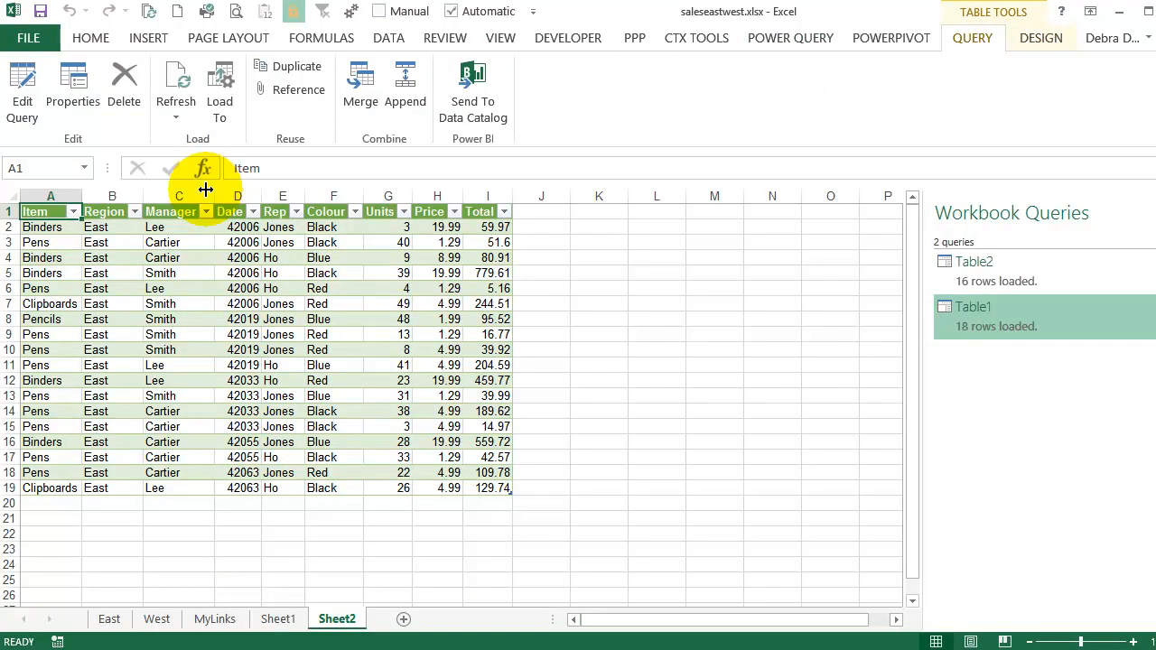
pyautogui.click(278, 619)
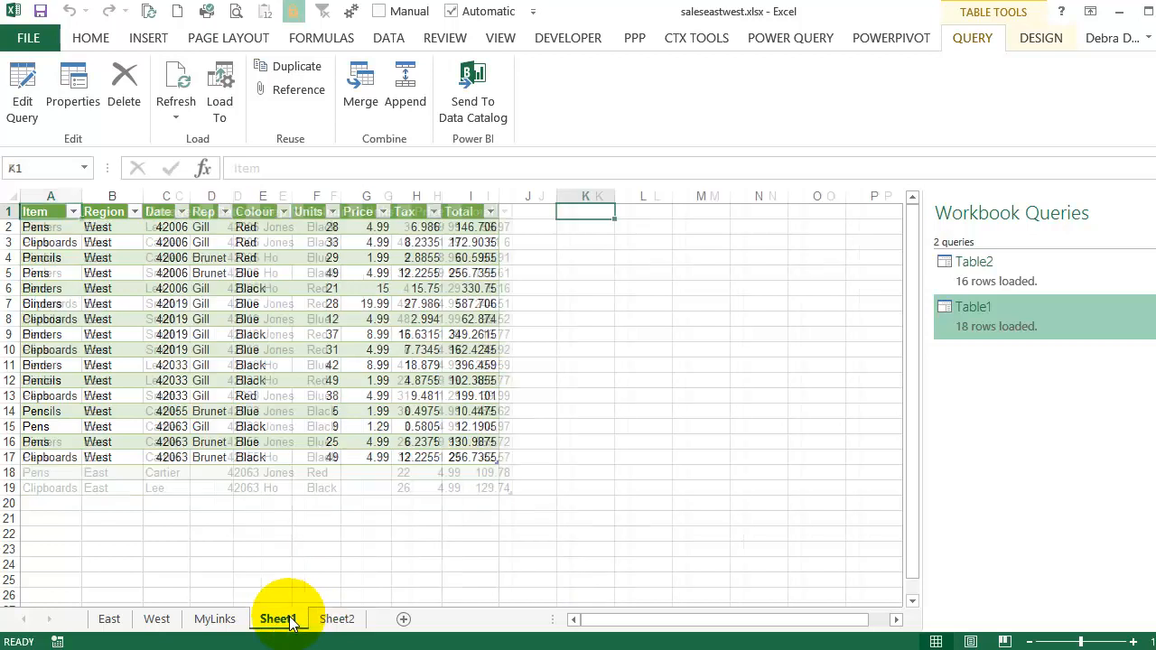
pyautogui.click(339, 619)
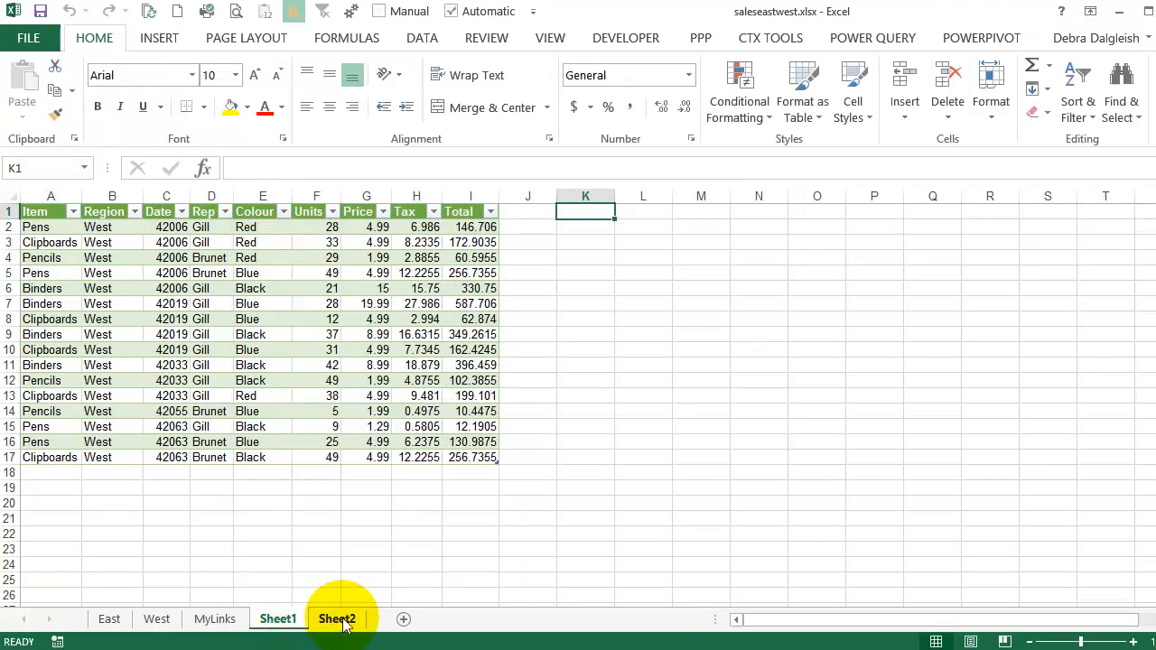
# - Go to Sheet2 and show the Power Query ribbon
pyautogui.click(339, 619)
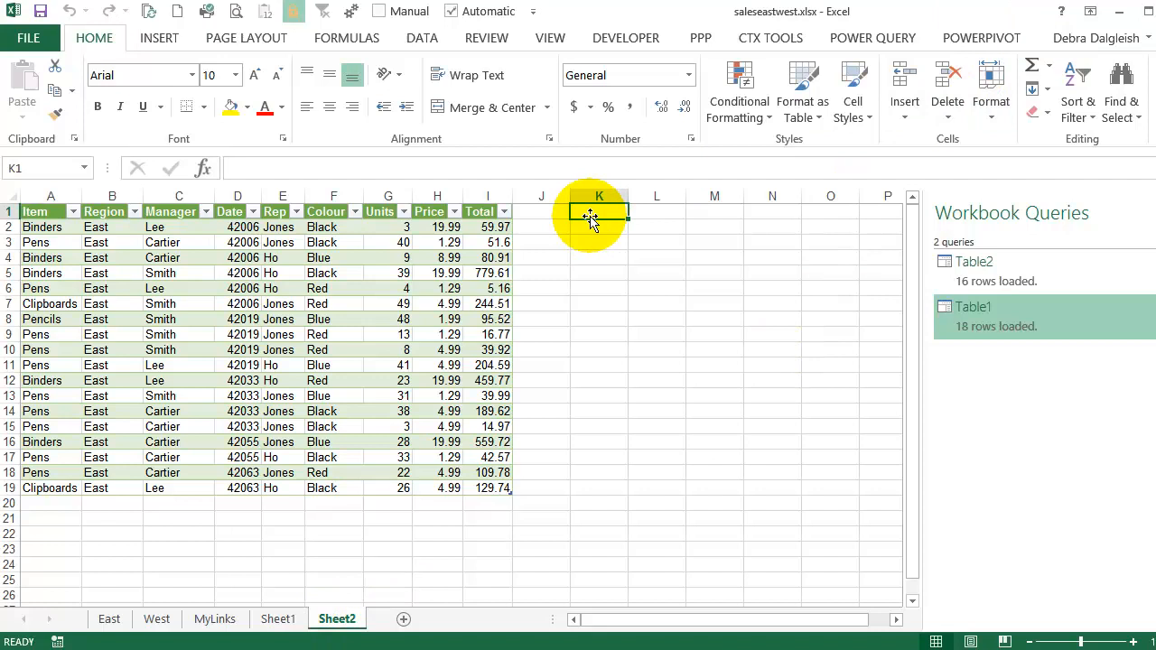
pyautogui.click(872, 38)
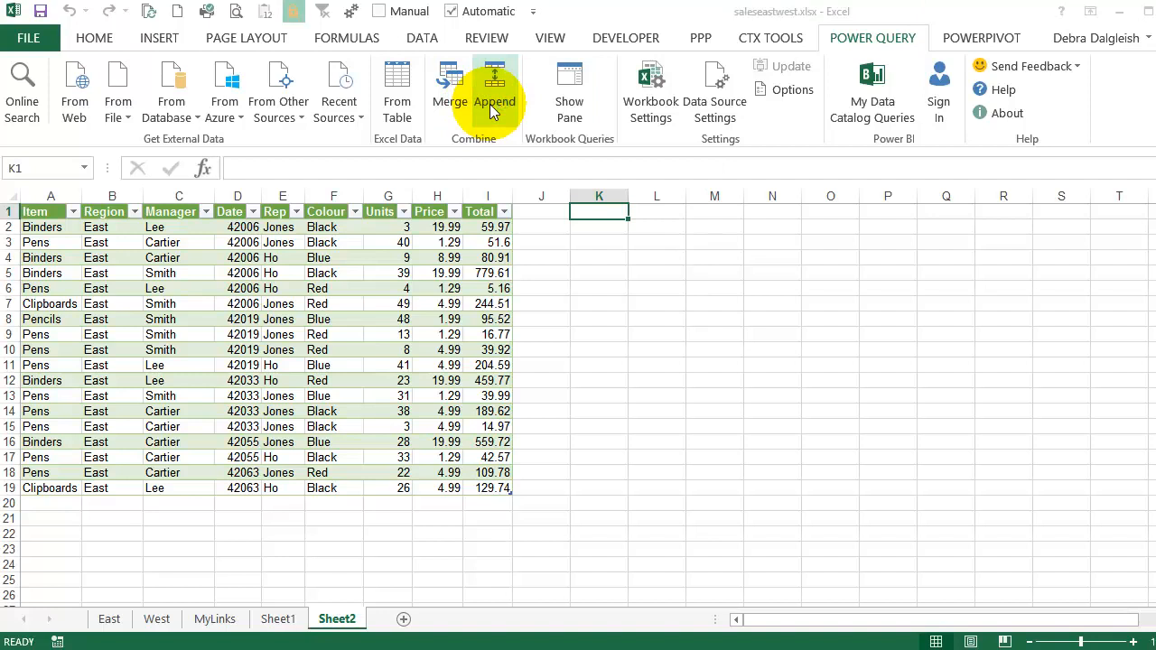
# - Append Table1 onto primary Table2 to create the Append1 query
pyautogui.click(496, 82)
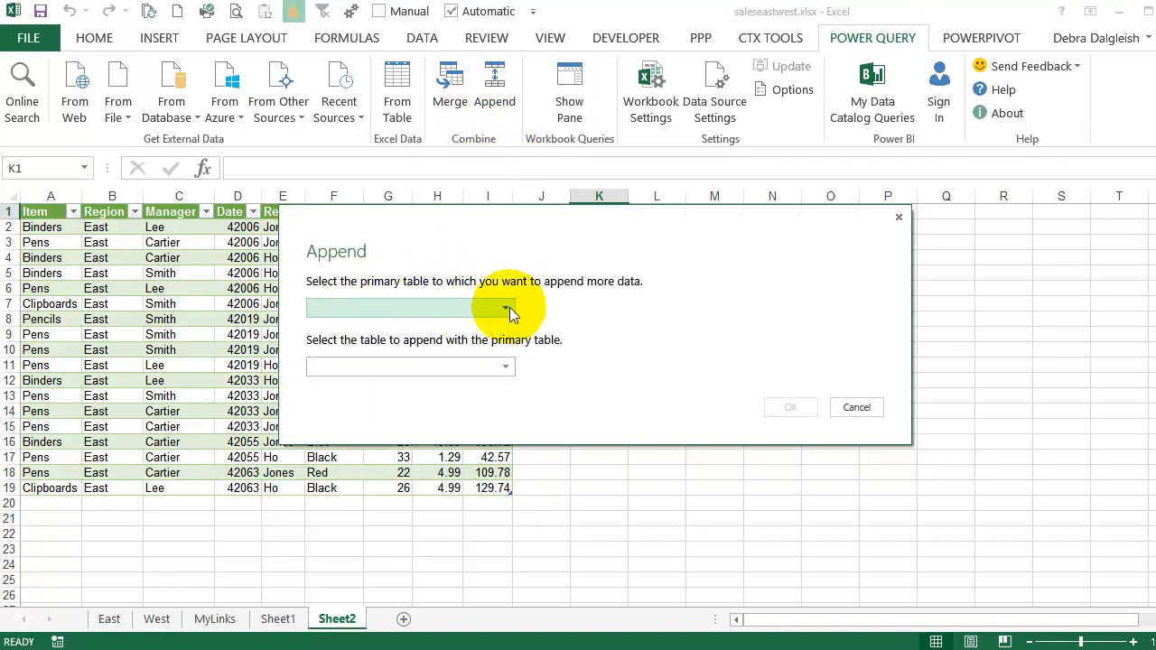
pyautogui.click(506, 308)
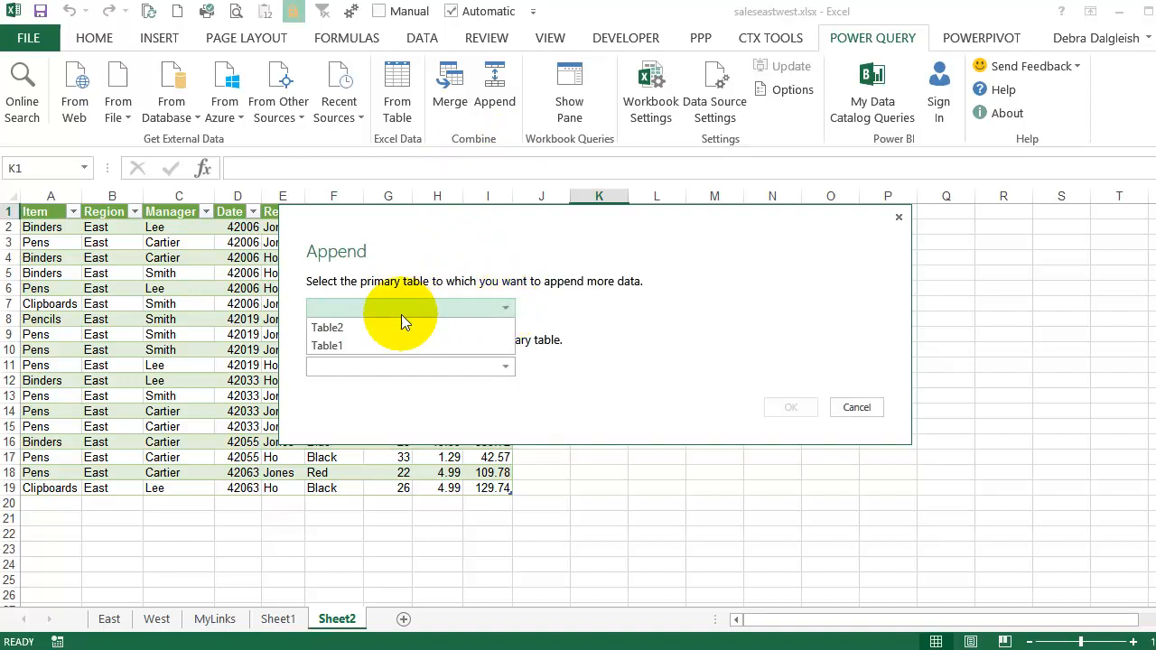
pyautogui.click(327, 327)
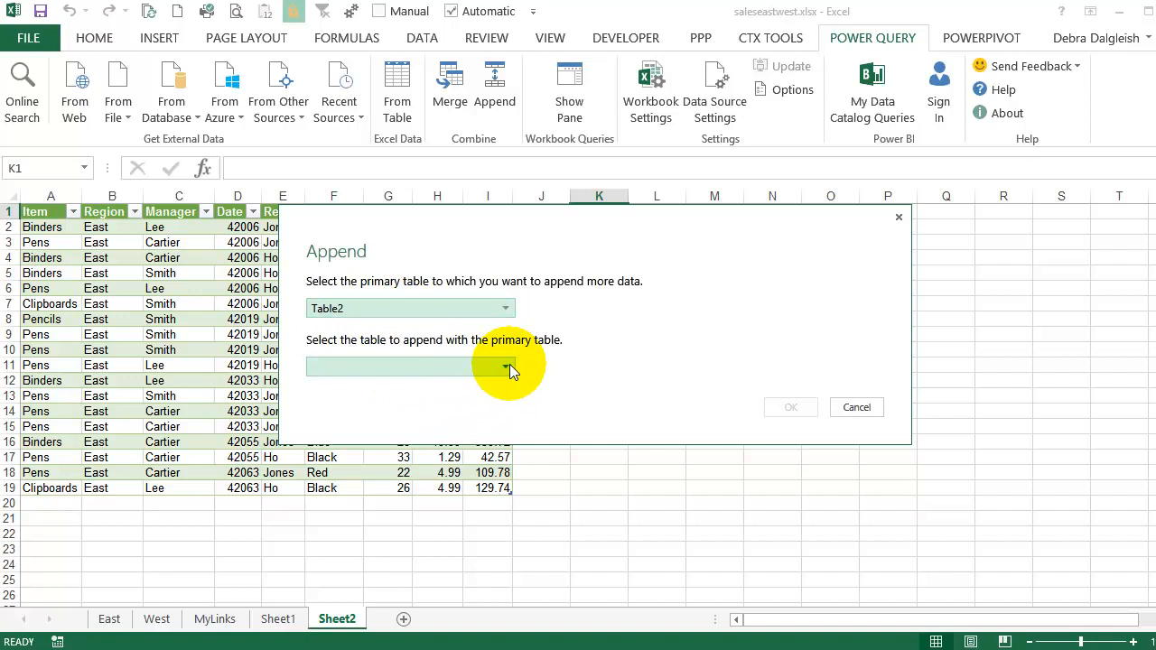
pyautogui.click(503, 366)
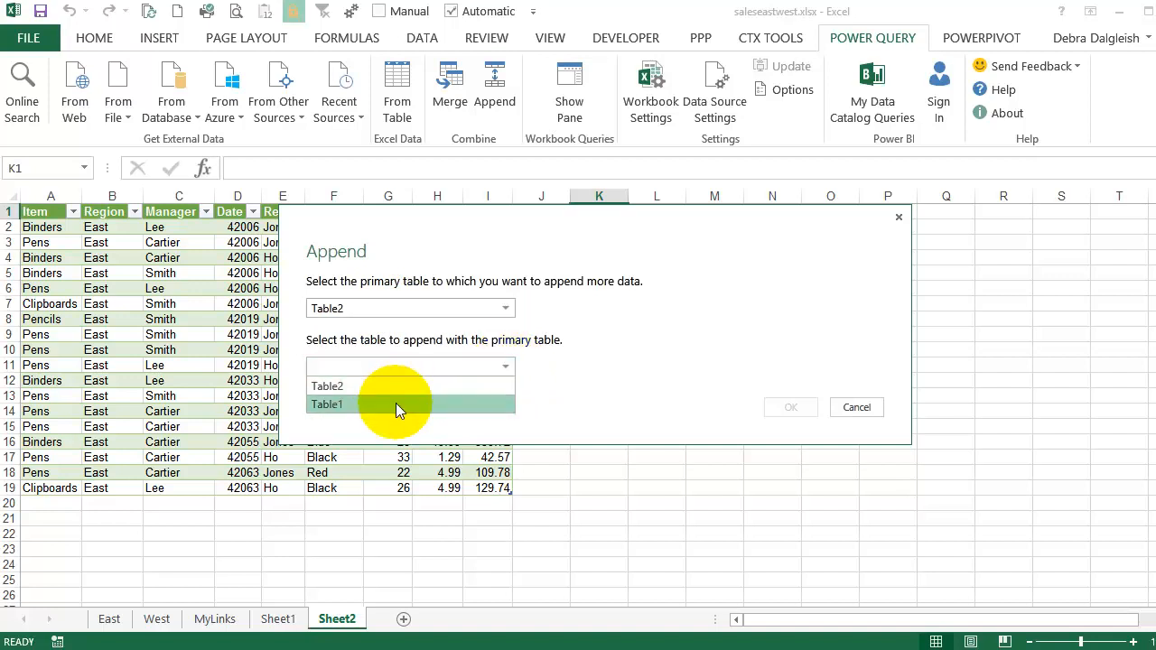
pyautogui.click(364, 404)
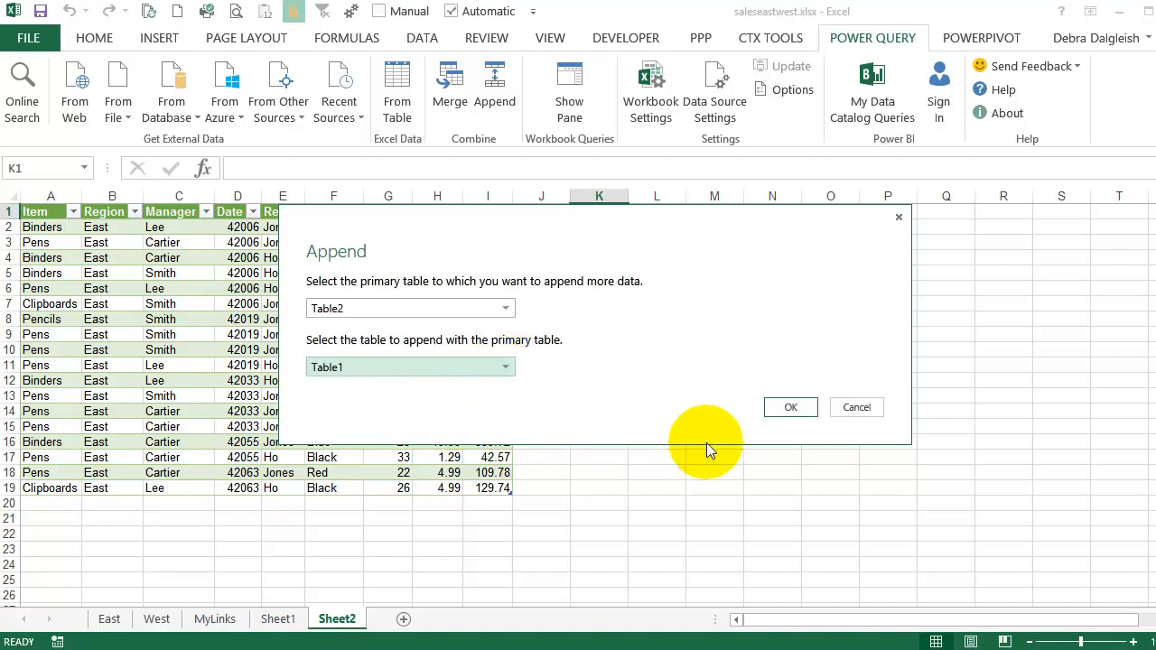
pyautogui.click(791, 408)
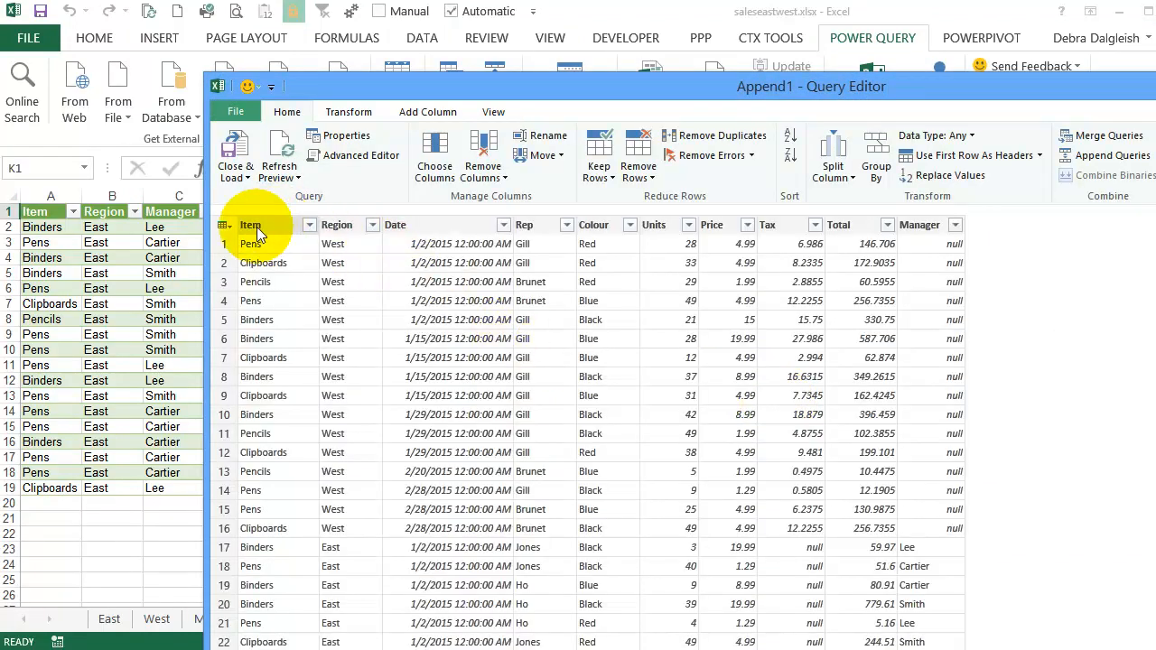
pyautogui.moveTo(444, 228)
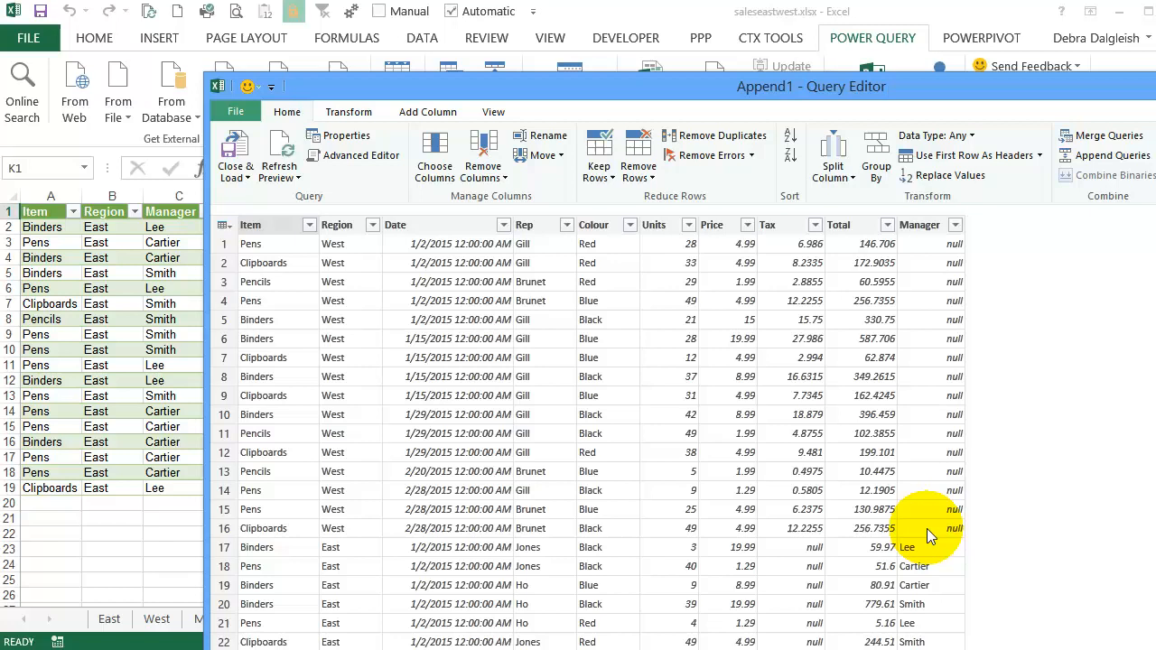
pyautogui.moveTo(930, 476)
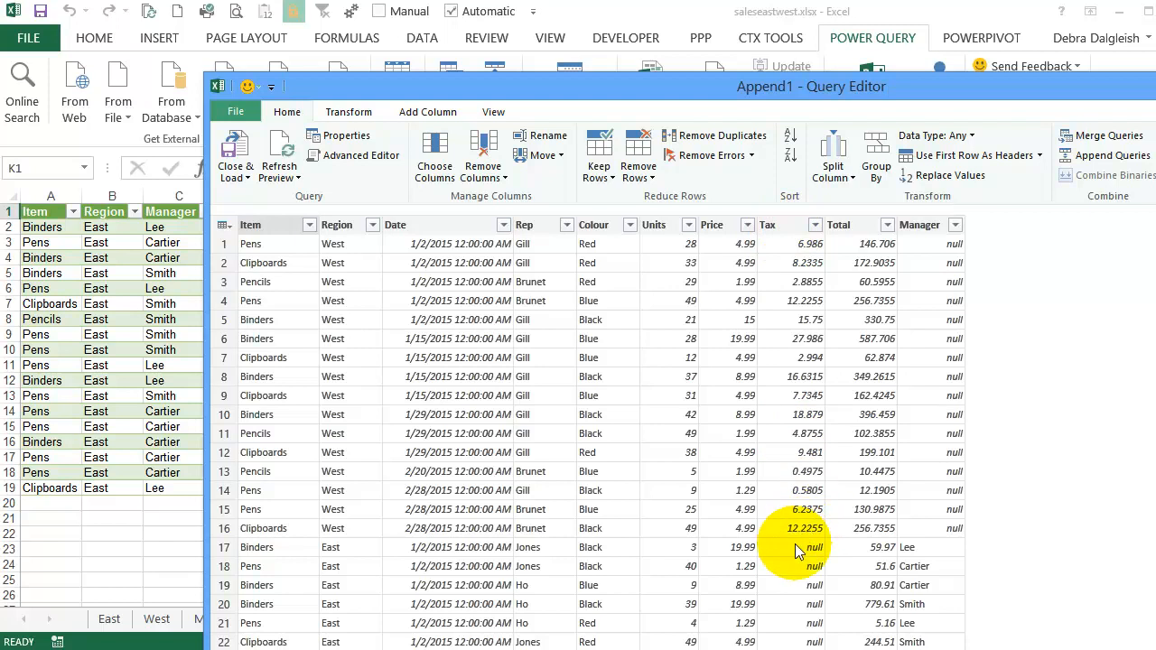
pyautogui.moveTo(1152, 425)
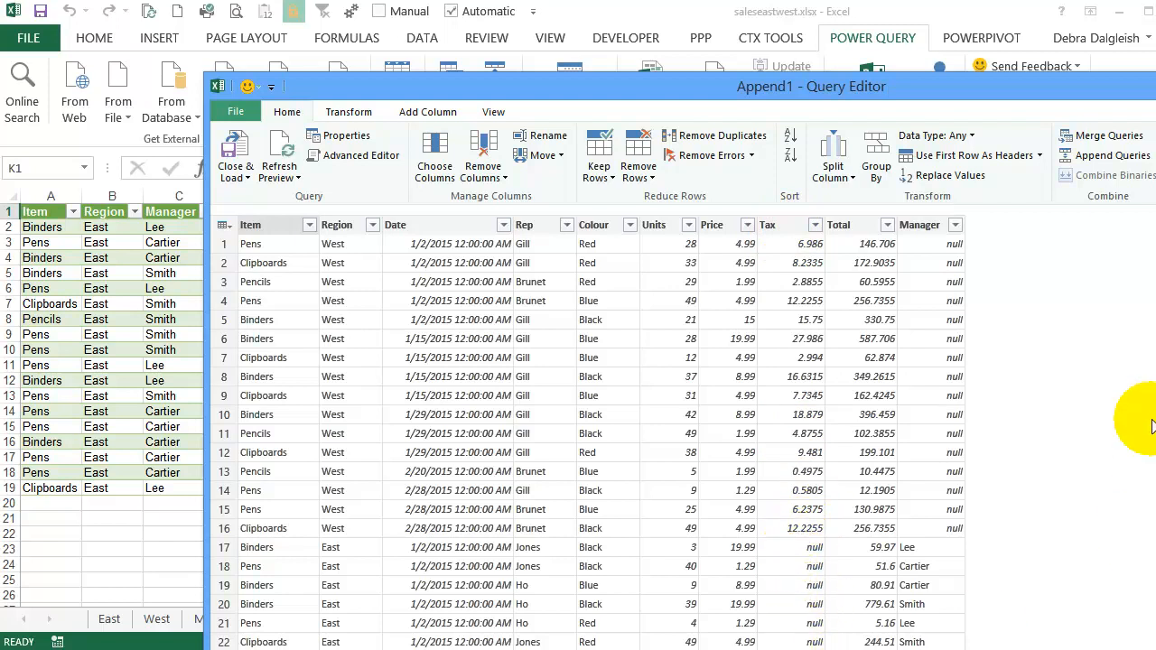
# - Scroll through the Append1 results in the Query Editor
pyautogui.scroll(-3)
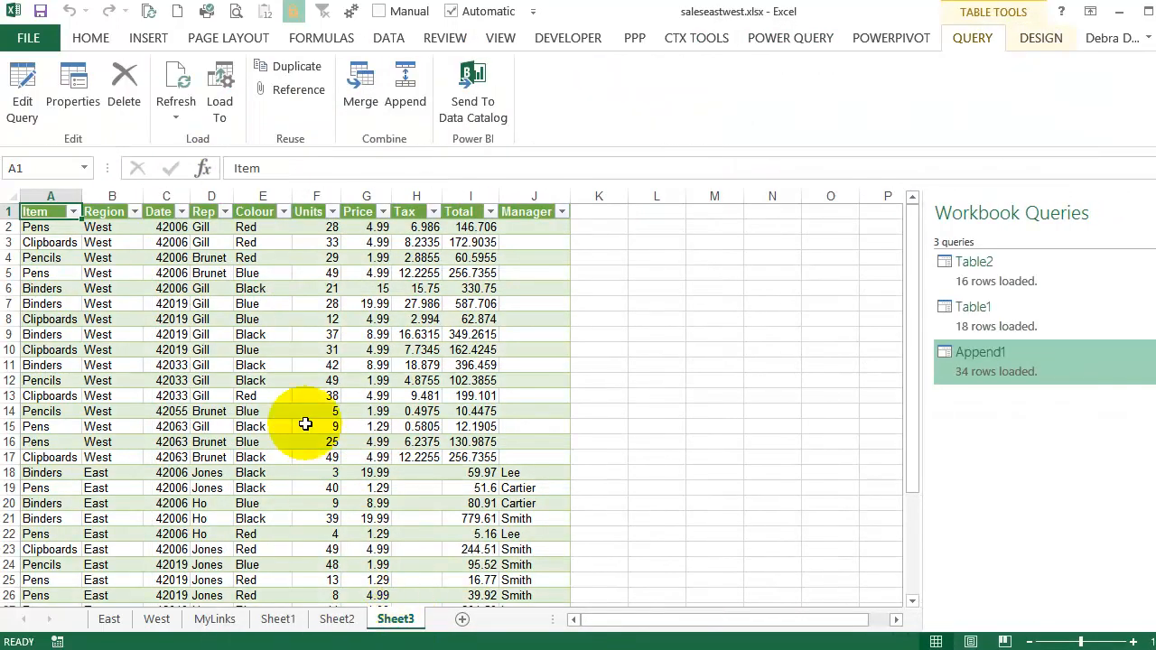
pyautogui.moveTo(70, 238)
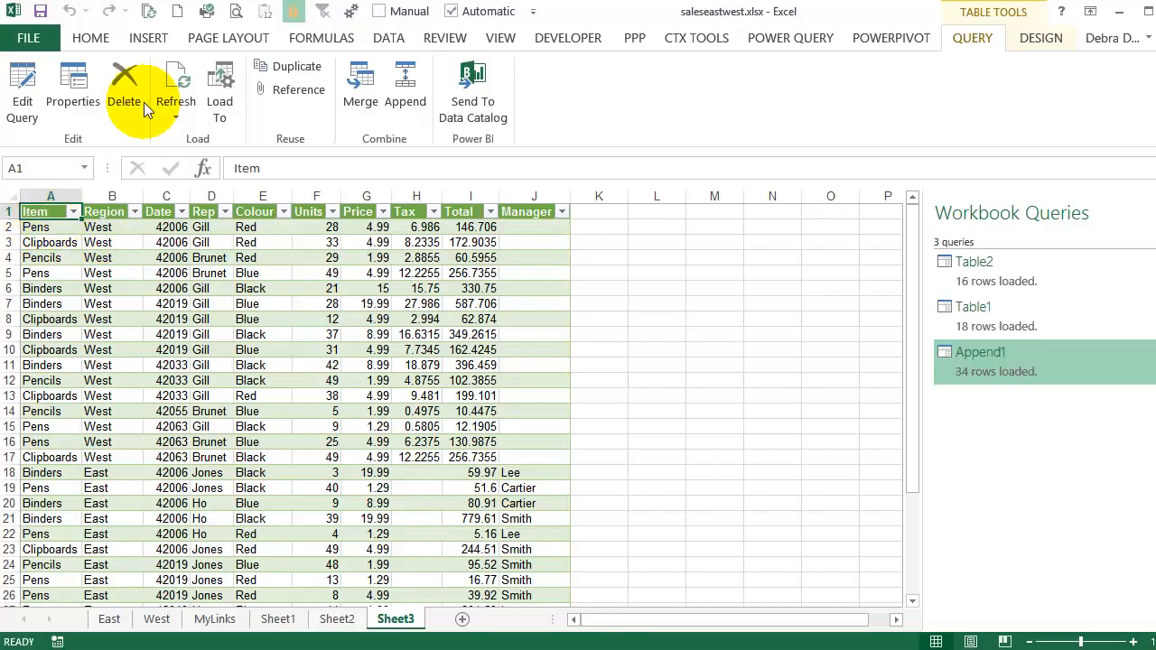
# - Insert a PivotTable from Append1 on a new worksheet
pyautogui.click(148, 38)
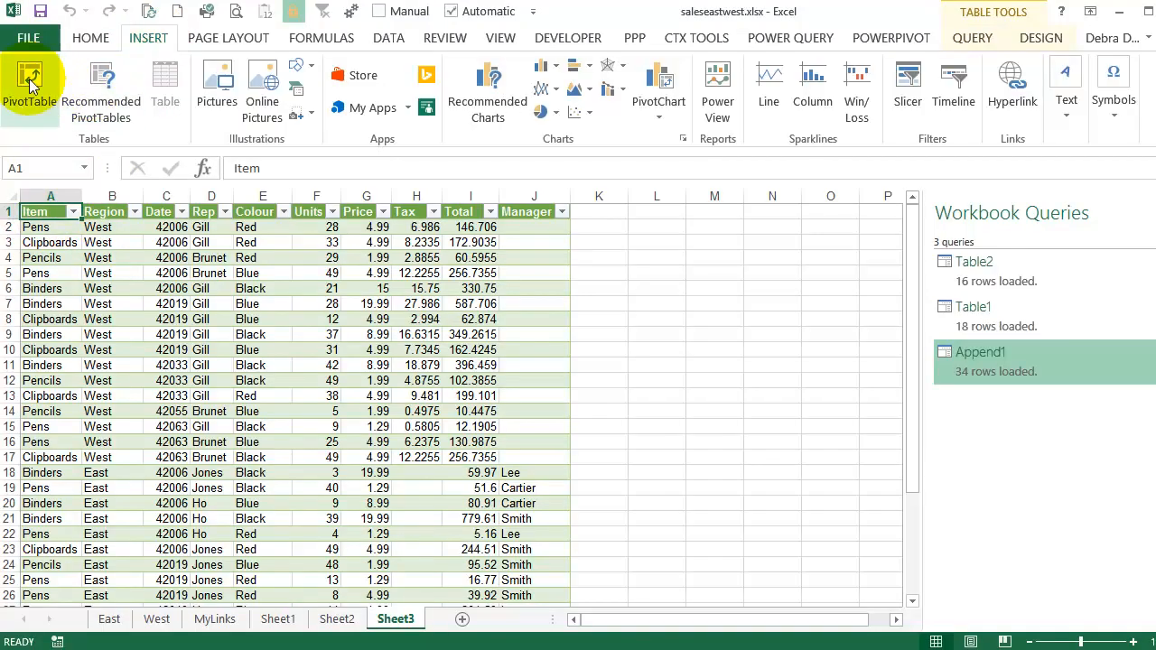
pyautogui.click(31, 82)
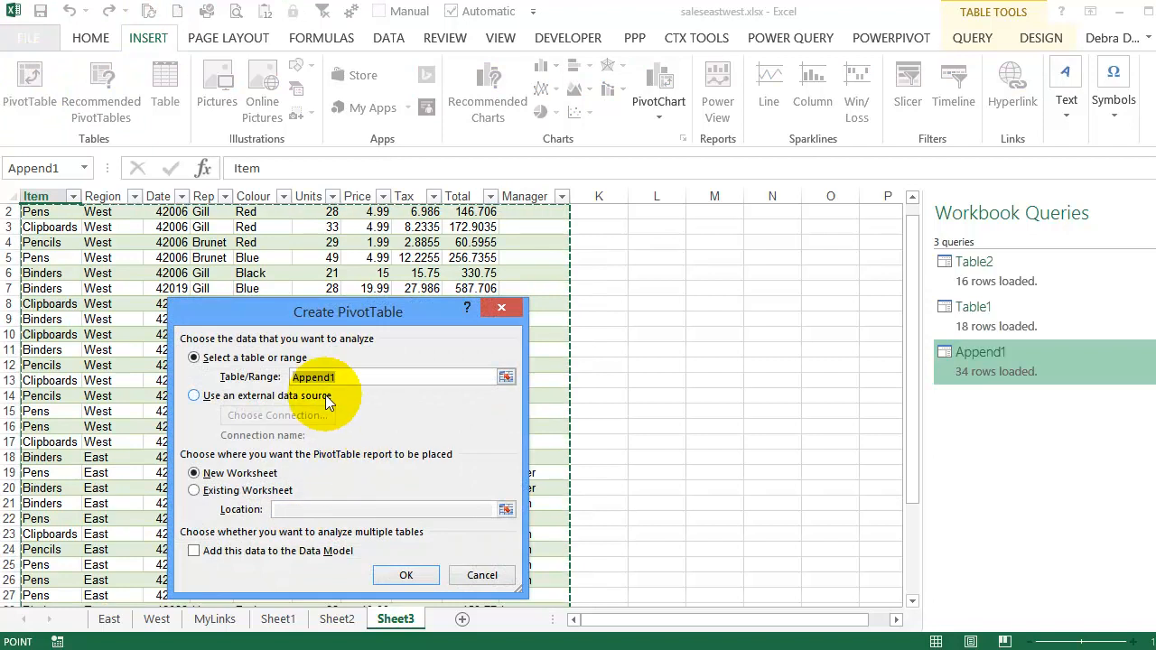
pyautogui.click(406, 575)
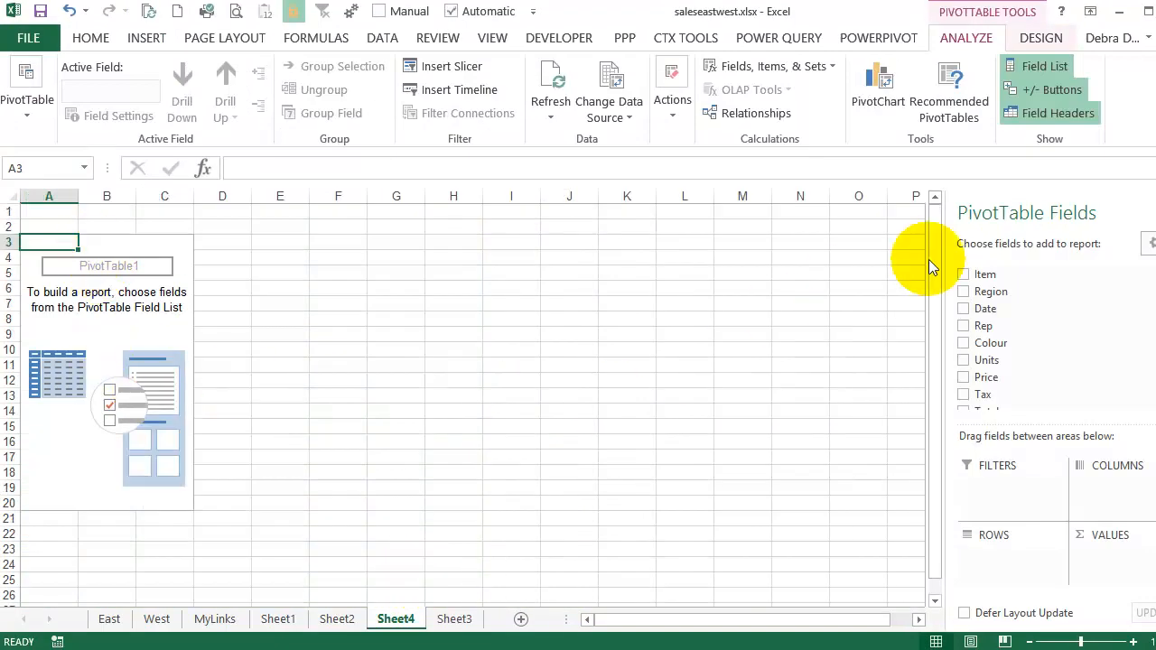
# - Add Region and Item as pivot rows and sum Units
pyautogui.click(964, 291)
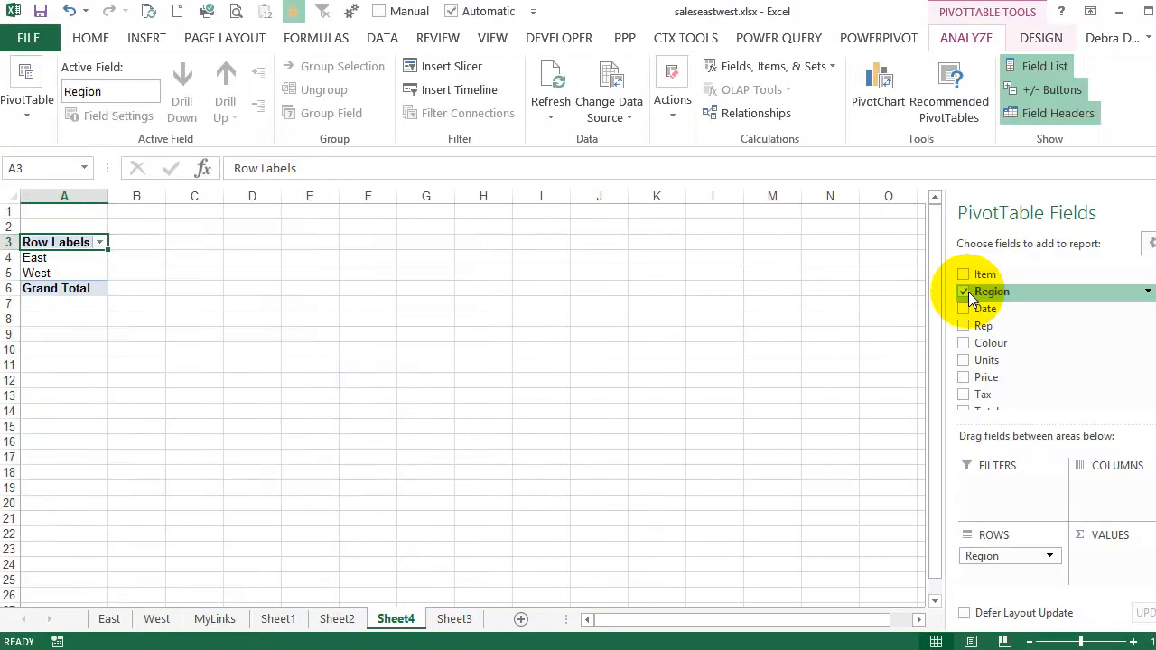
pyautogui.click(964, 273)
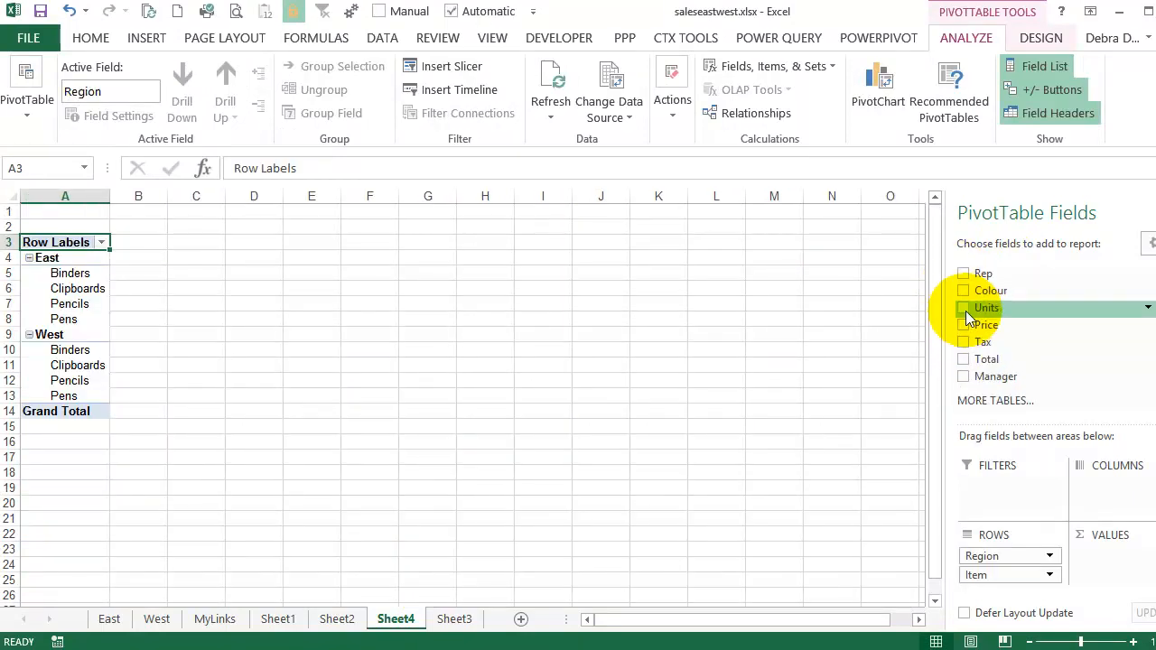
pyautogui.click(964, 307)
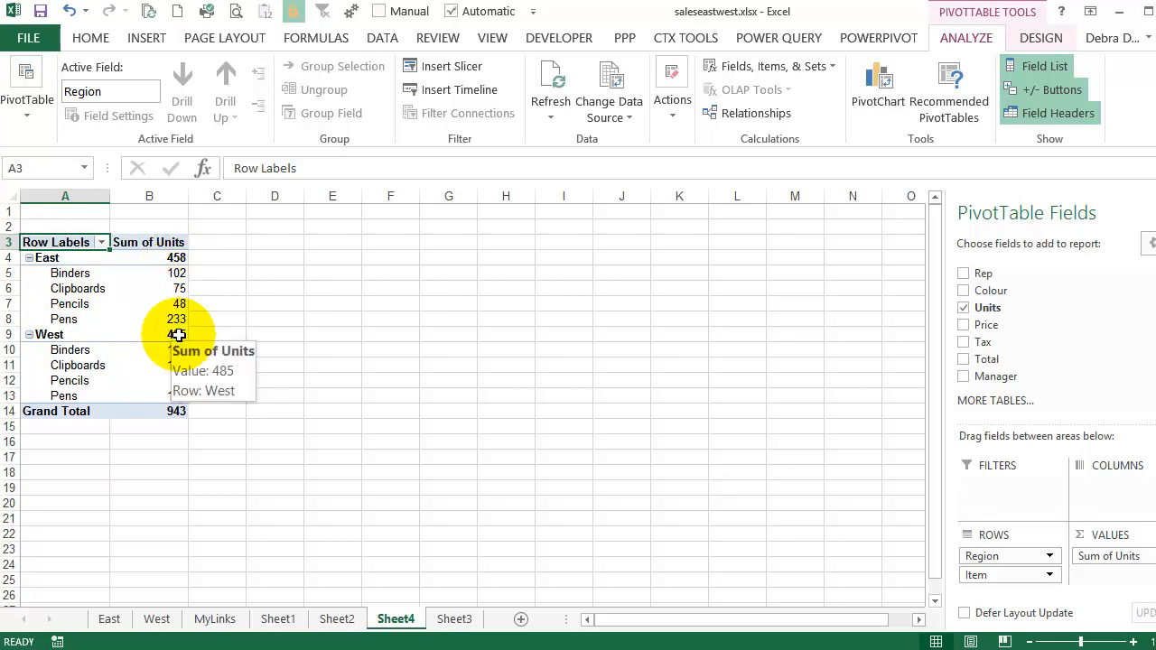
pyautogui.moveTo(259, 349)
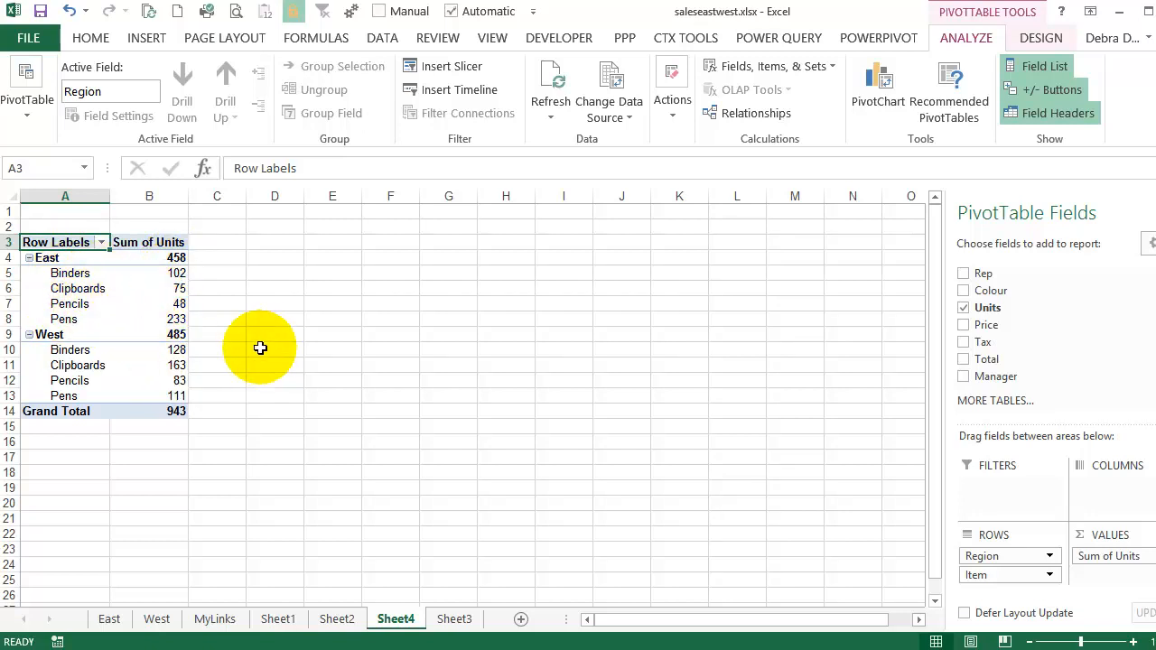
pyautogui.click(90, 37)
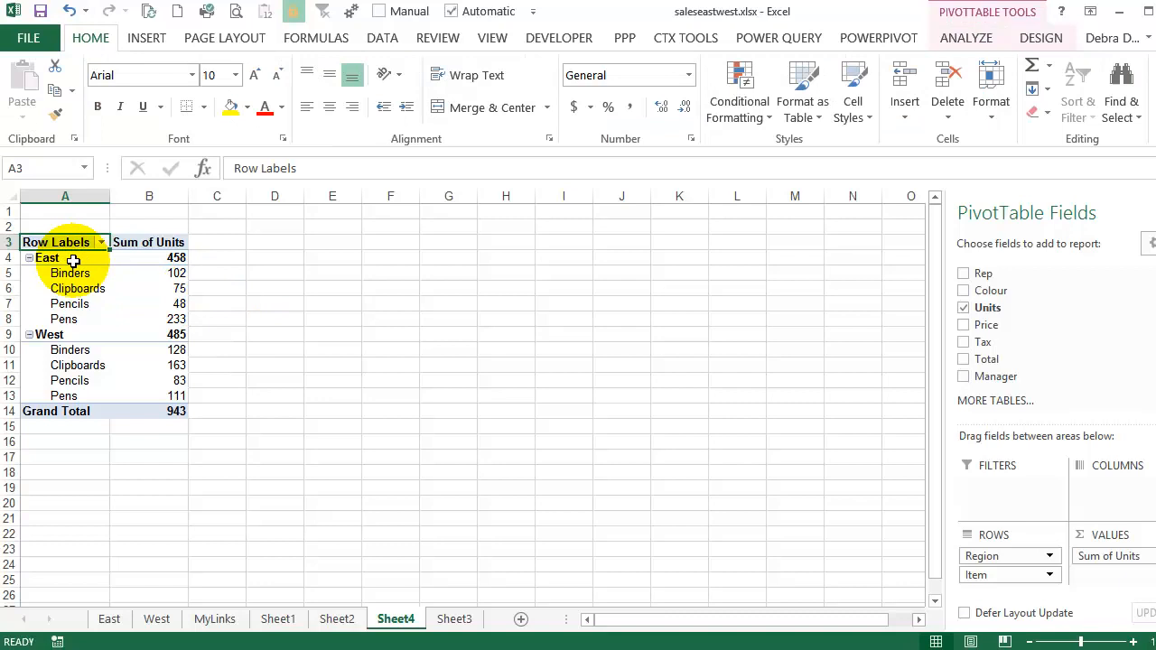
pyautogui.moveTo(179, 273)
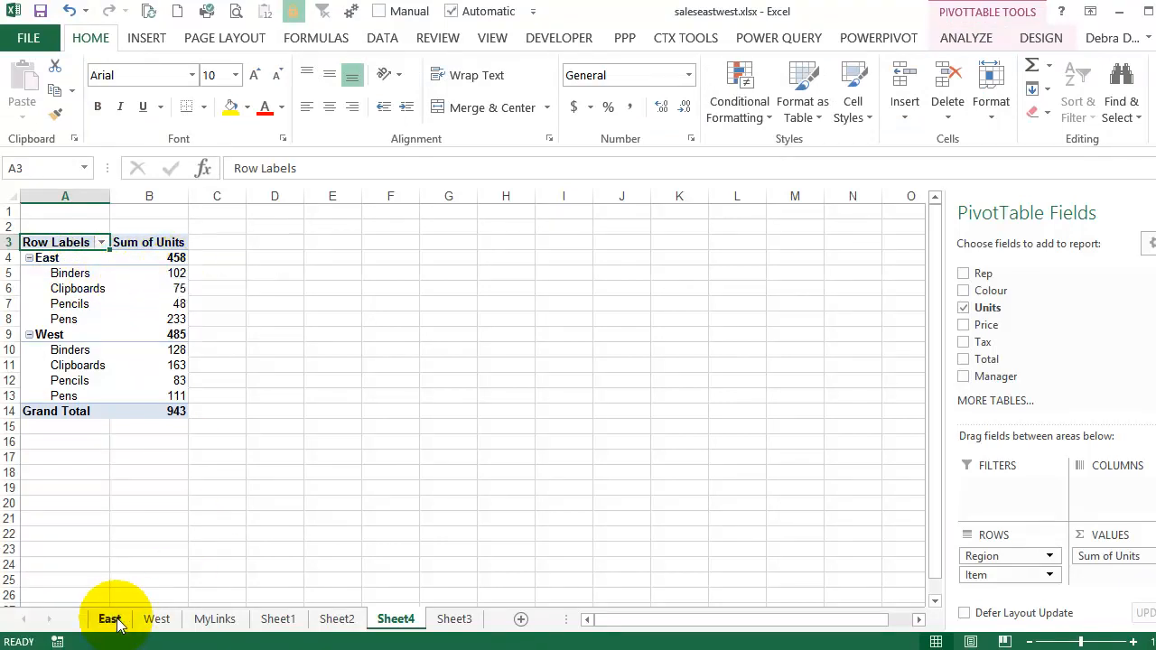
# - On the East sheet, select the first Binders row's Units cell
pyautogui.click(105, 619)
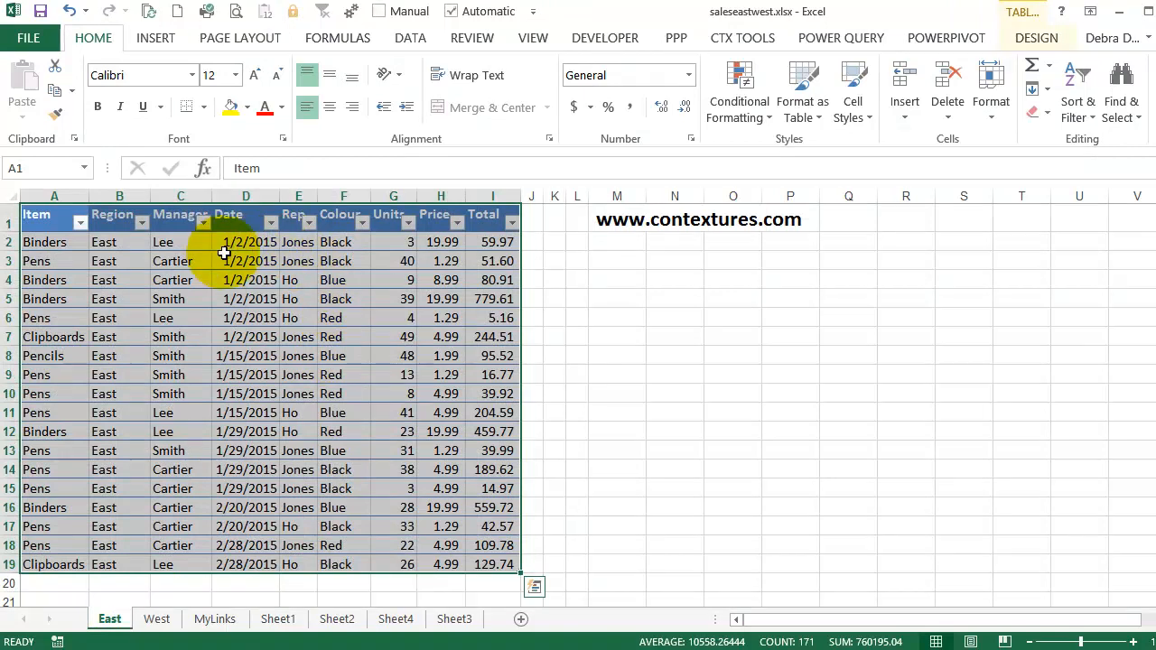
pyautogui.click(245, 279)
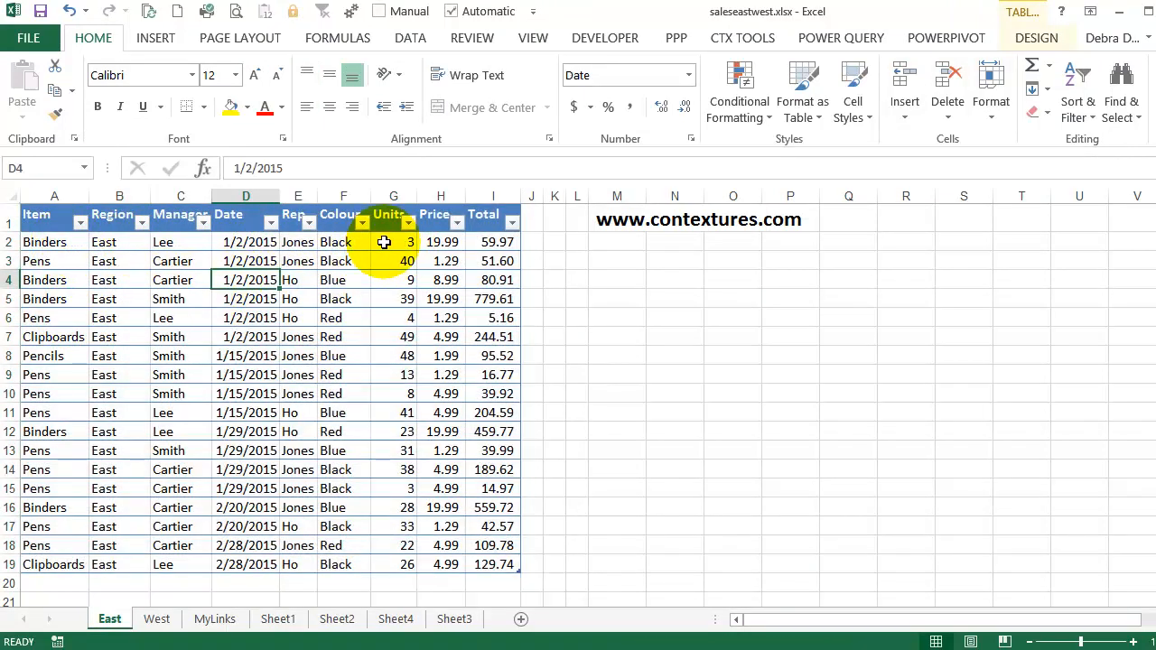
pyautogui.click(386, 241)
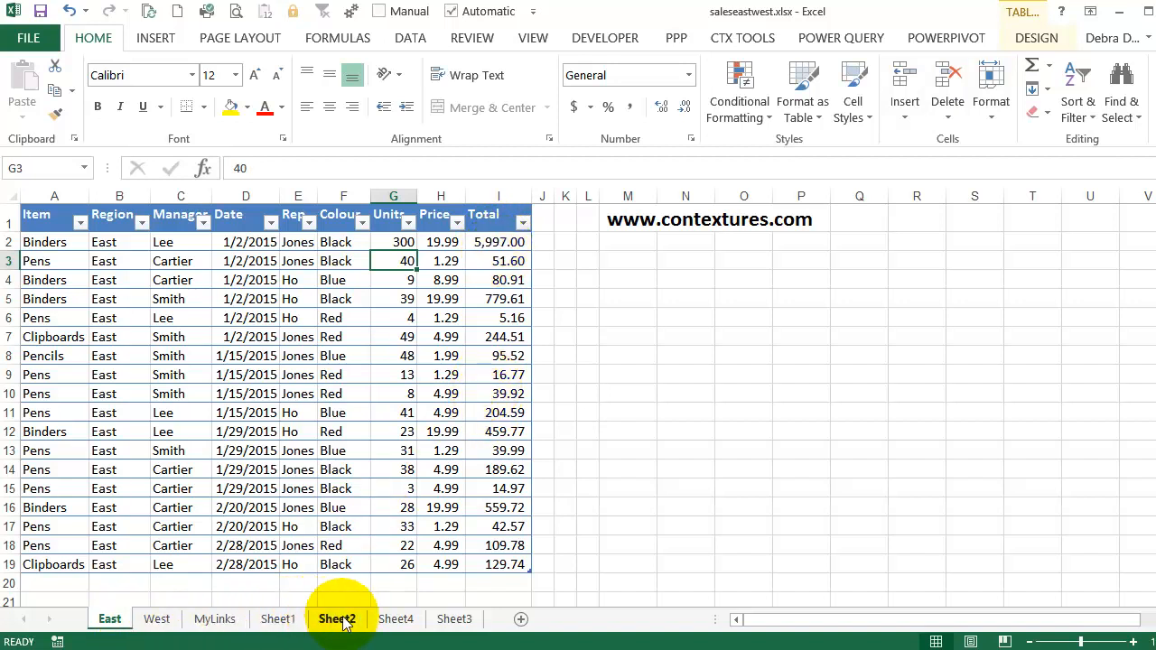
# - Check Sheet2, then refresh the Append1 query from its peek on Sheet3
pyautogui.click(337, 619)
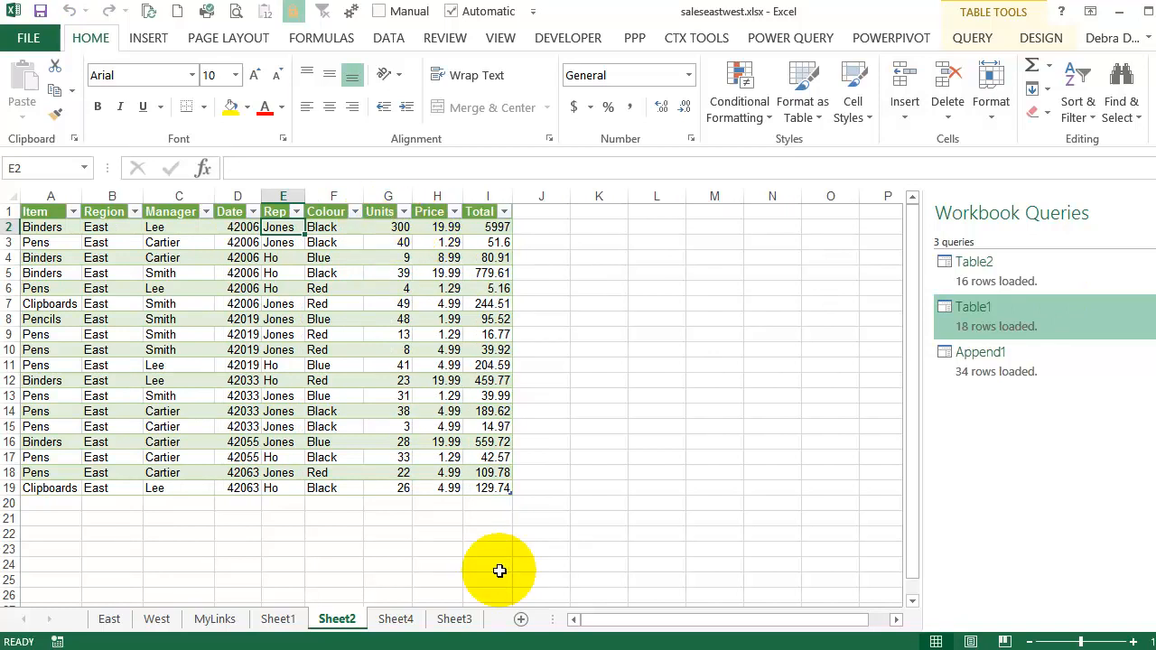
pyautogui.click(454, 619)
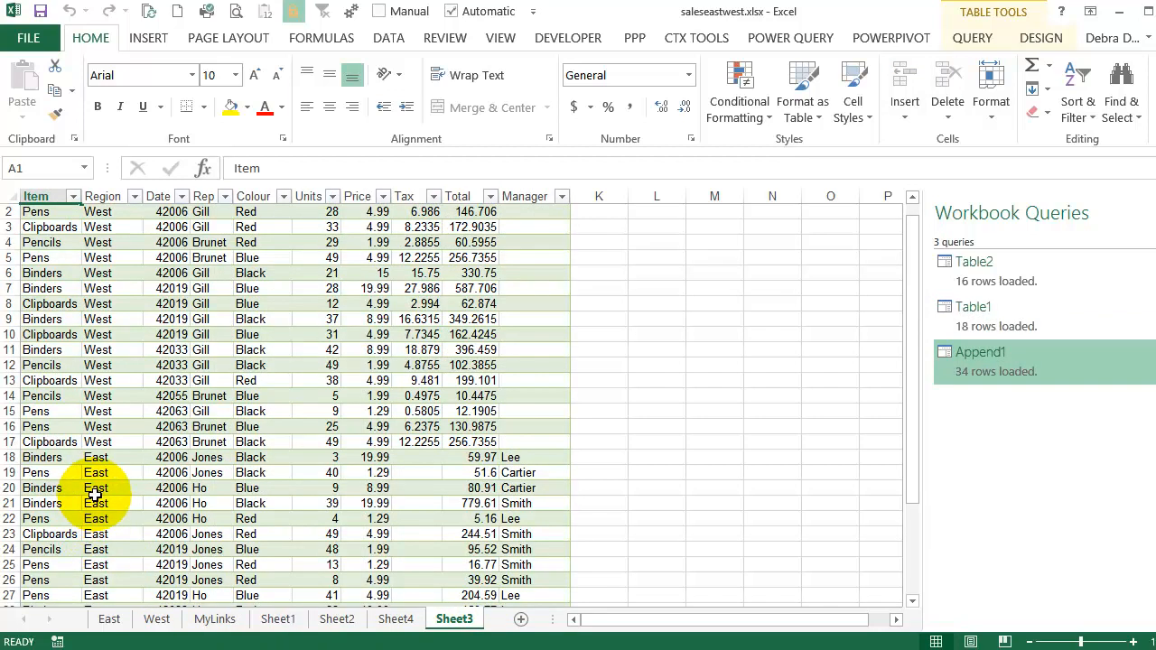
pyautogui.moveTo(315, 460)
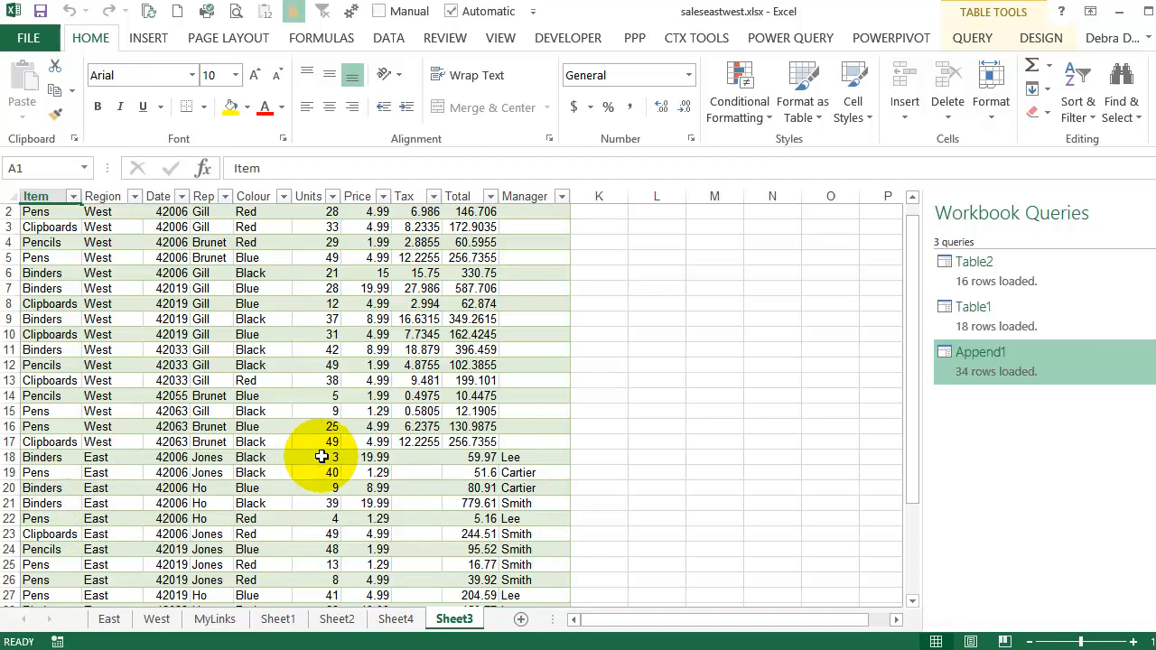
pyautogui.moveTo(591, 463)
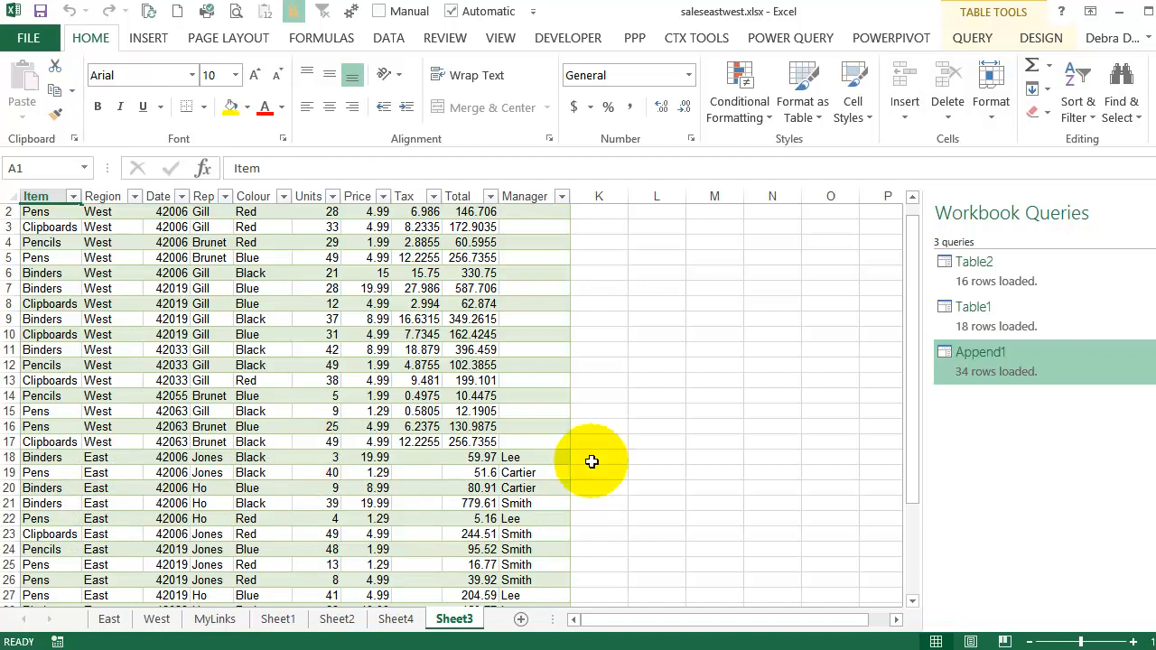
pyautogui.click(980, 352)
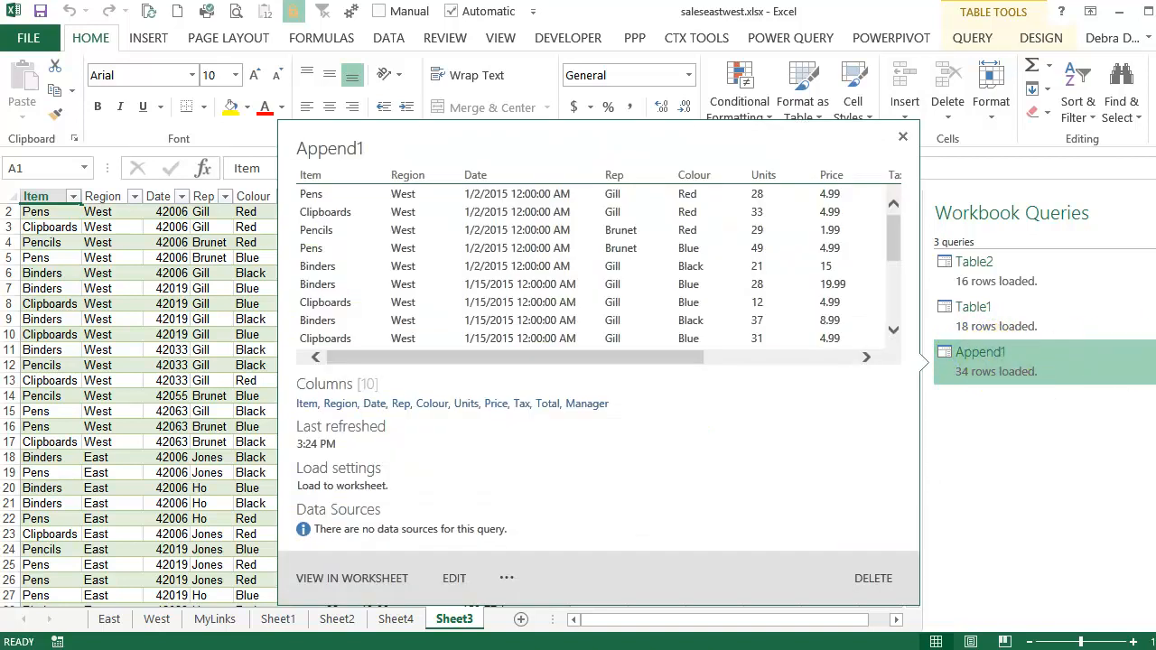
pyautogui.click(902, 137)
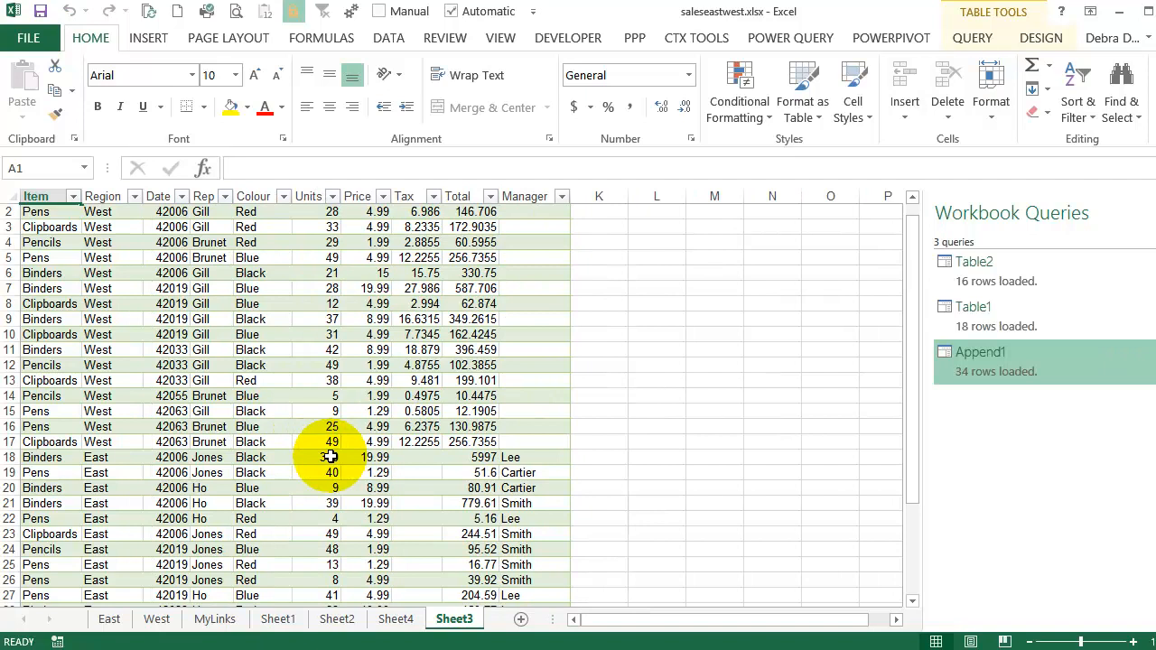
# - Refresh the Sheet4 pivot table so East Binders reads 399 and the total 1240
pyautogui.click(396, 619)
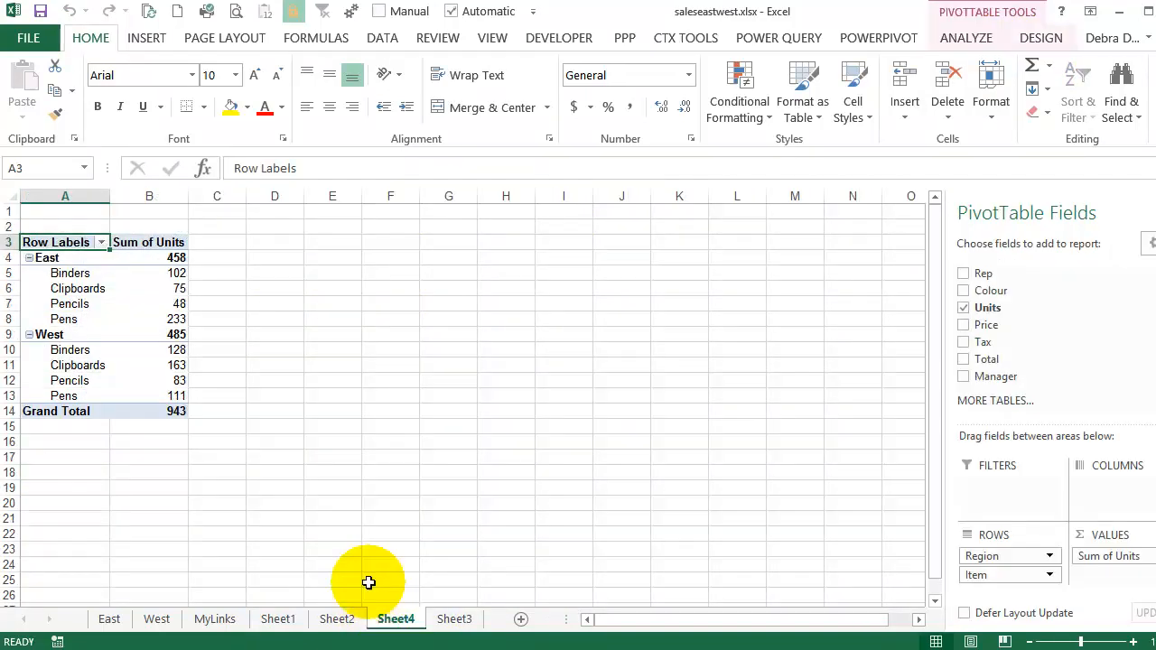
pyautogui.click(149, 273)
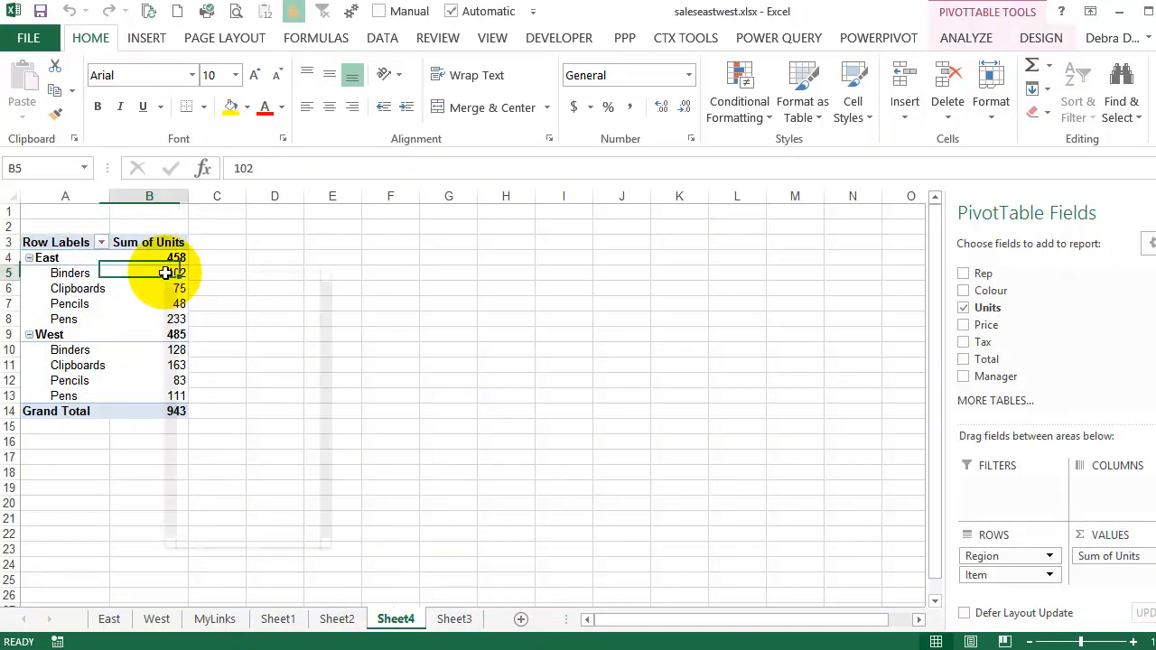
pyautogui.rightClick(165, 273)
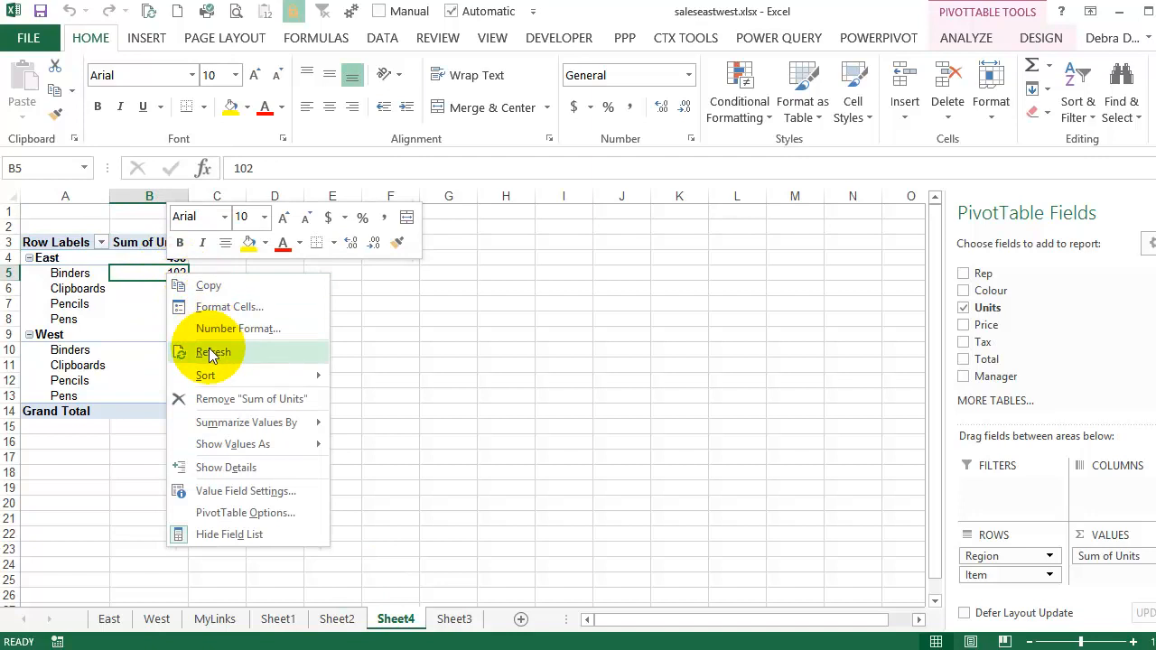
pyautogui.click(216, 352)
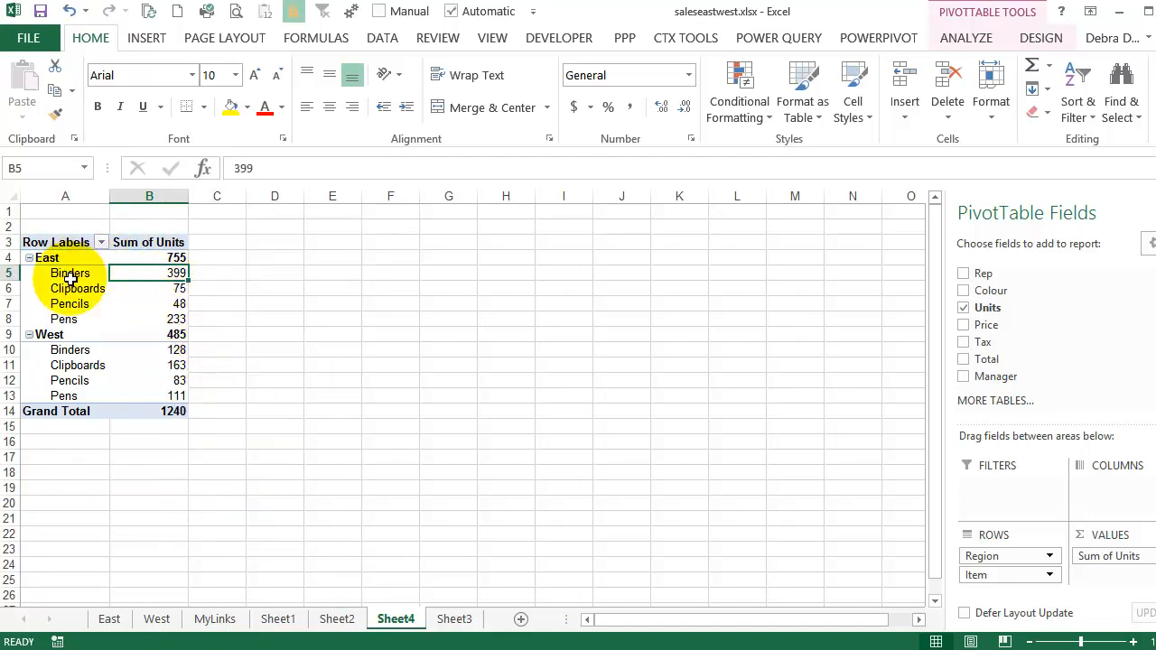
pyautogui.moveTo(150, 278)
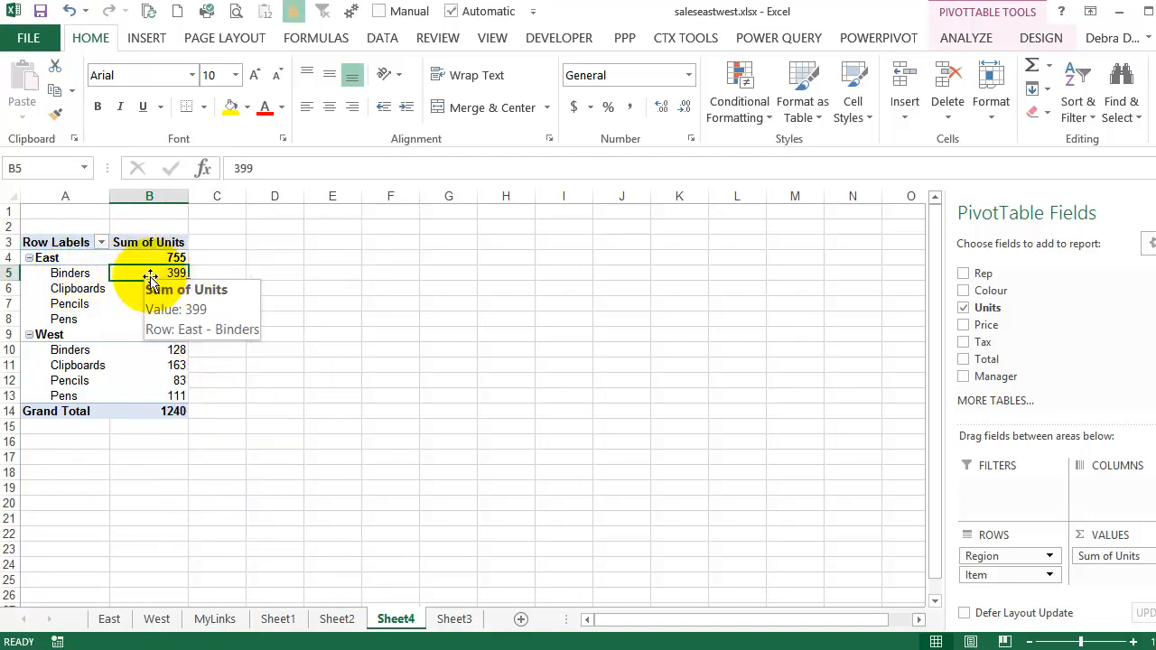
pyautogui.moveTo(96, 288)
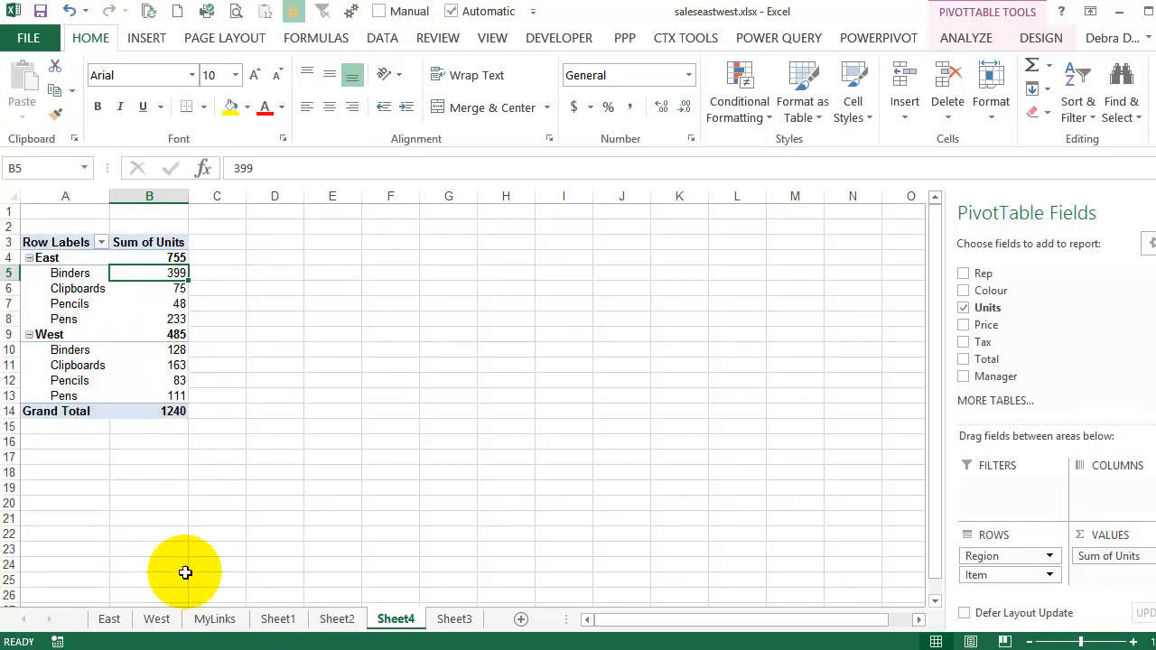
# - Enter 200 as the units for the 1/2/2015 Pencils row on the West sheet
pyautogui.click(156, 619)
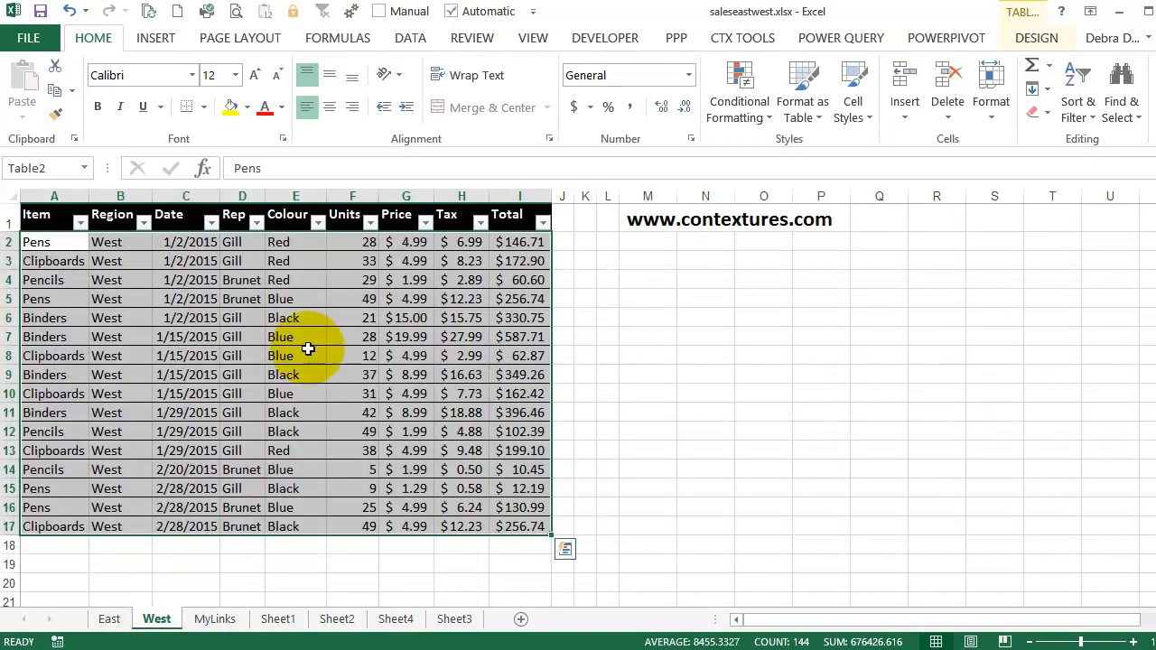
pyautogui.click(295, 317)
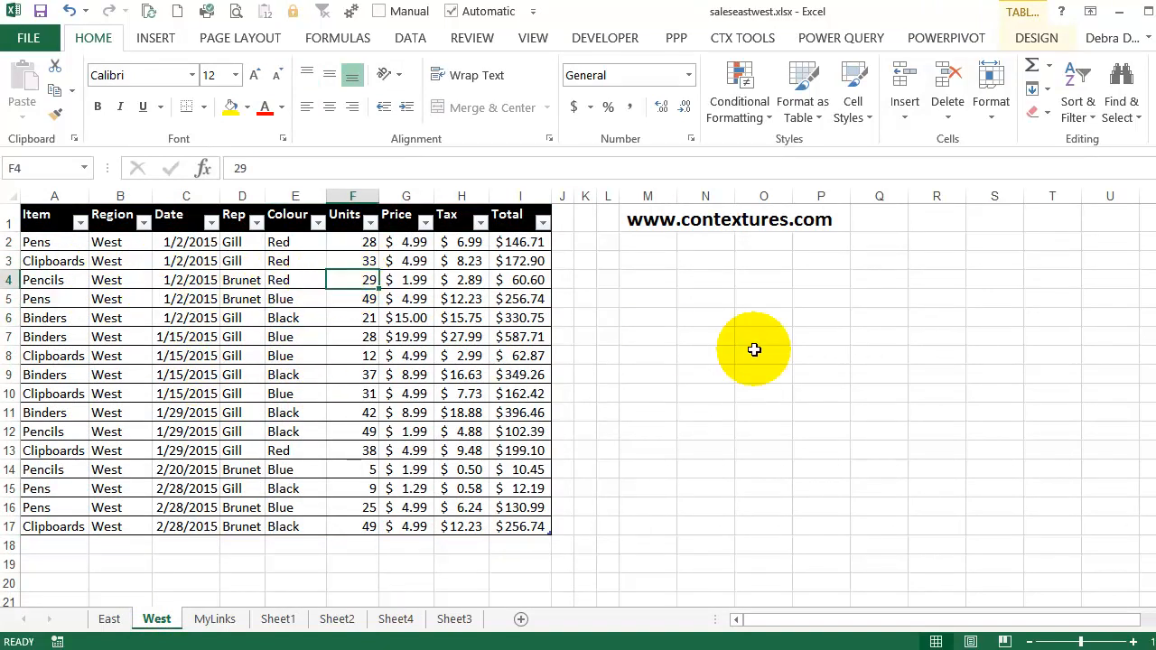
pyautogui.write('200')
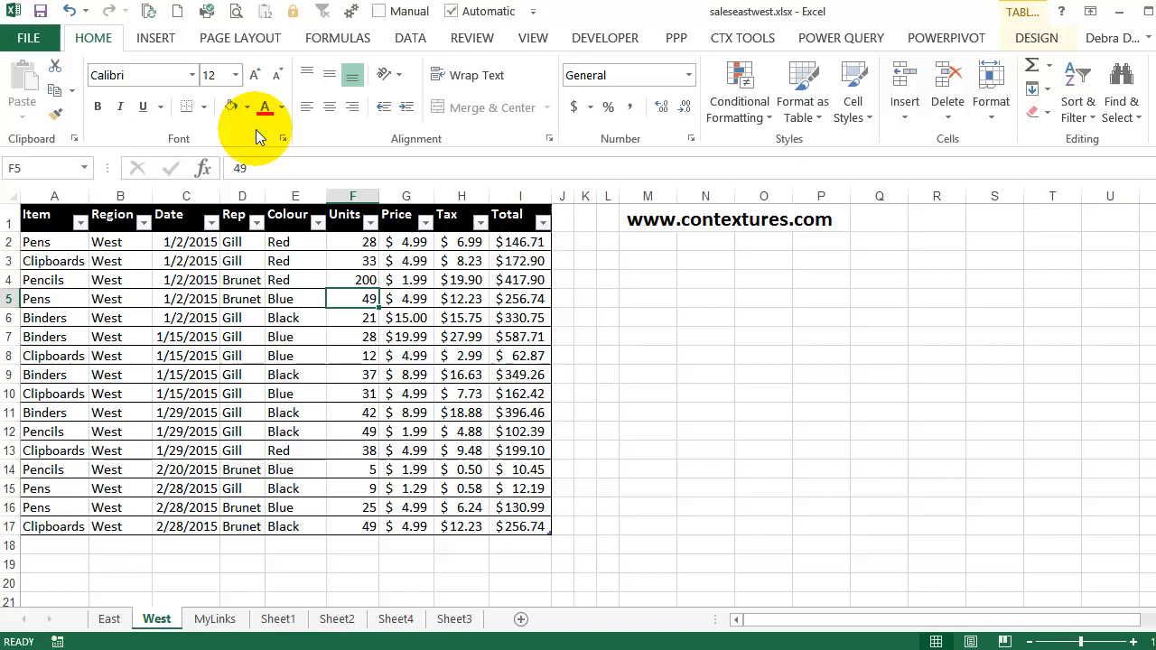
pyautogui.moveTo(291, 118)
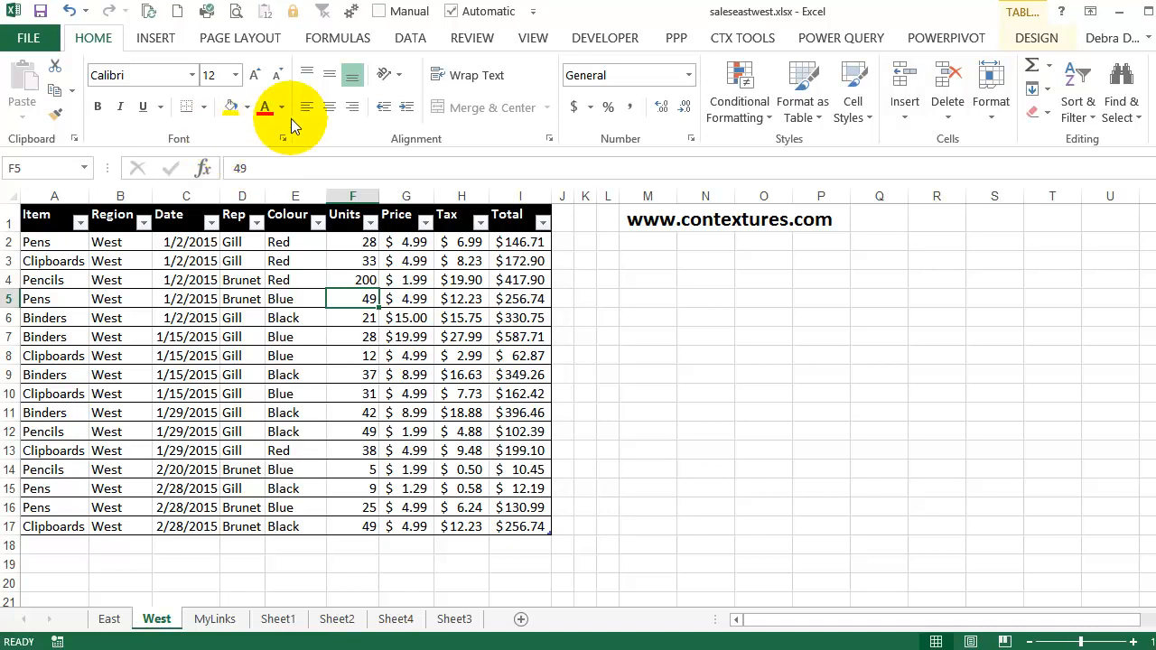
# - View the Append1 results on Sheet3, now showing West Pencils at 200 units
pyautogui.click(409, 38)
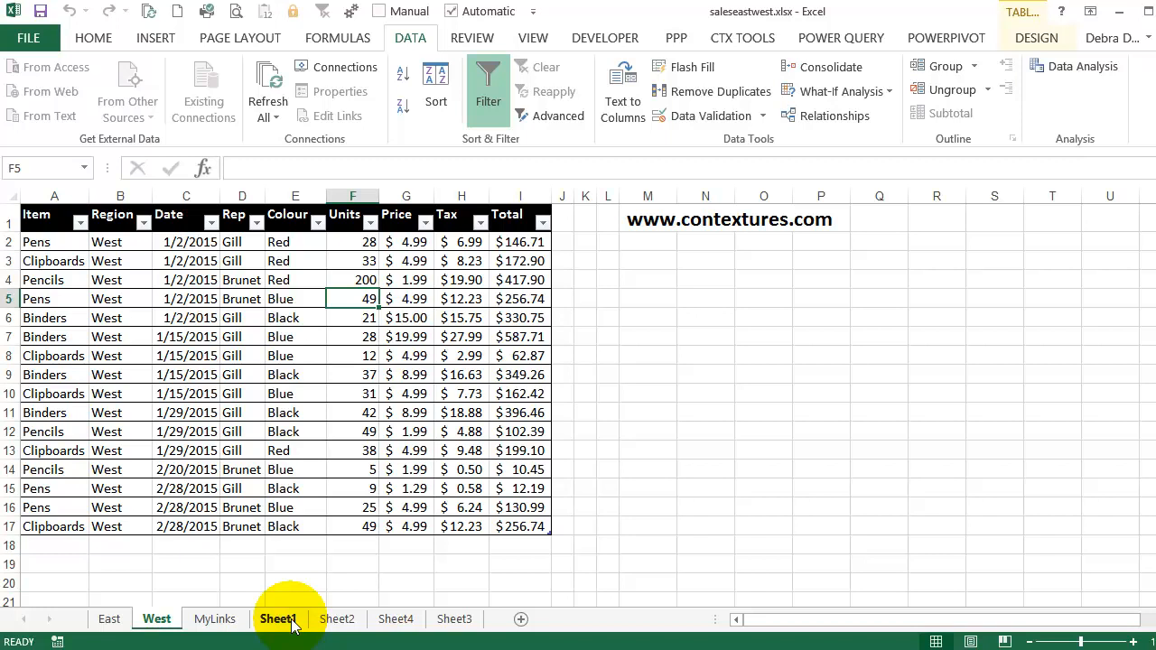
pyautogui.click(278, 619)
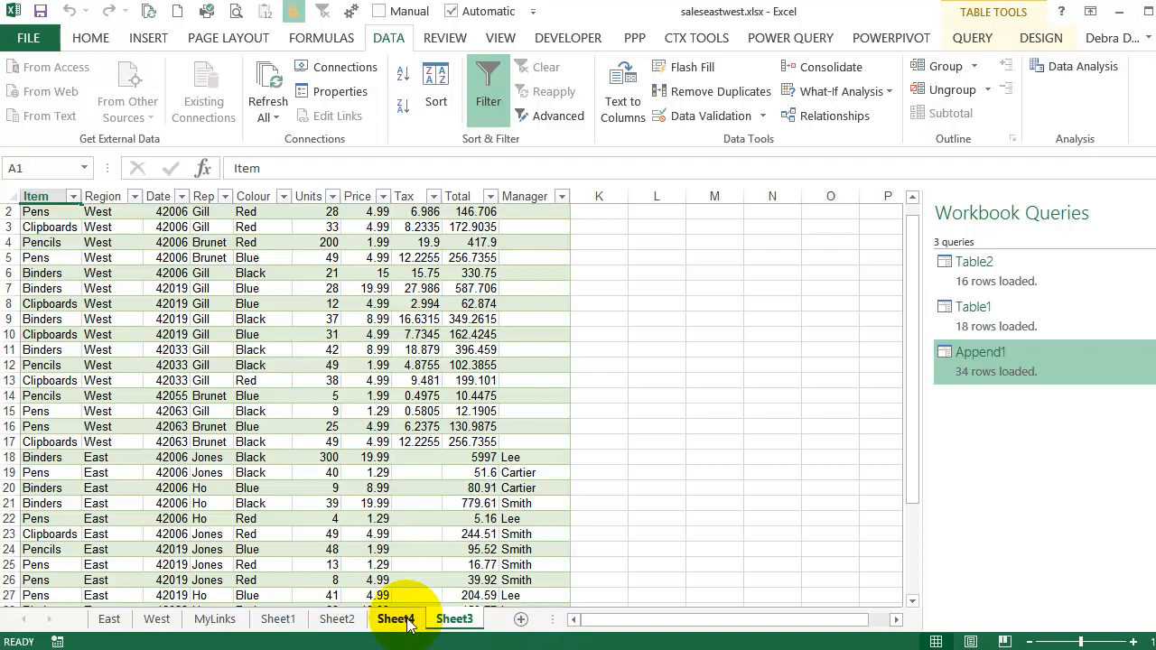
# - Refresh All on Sheet4 so West Pencils shows 254 and the total 1411
pyautogui.click(398, 620)
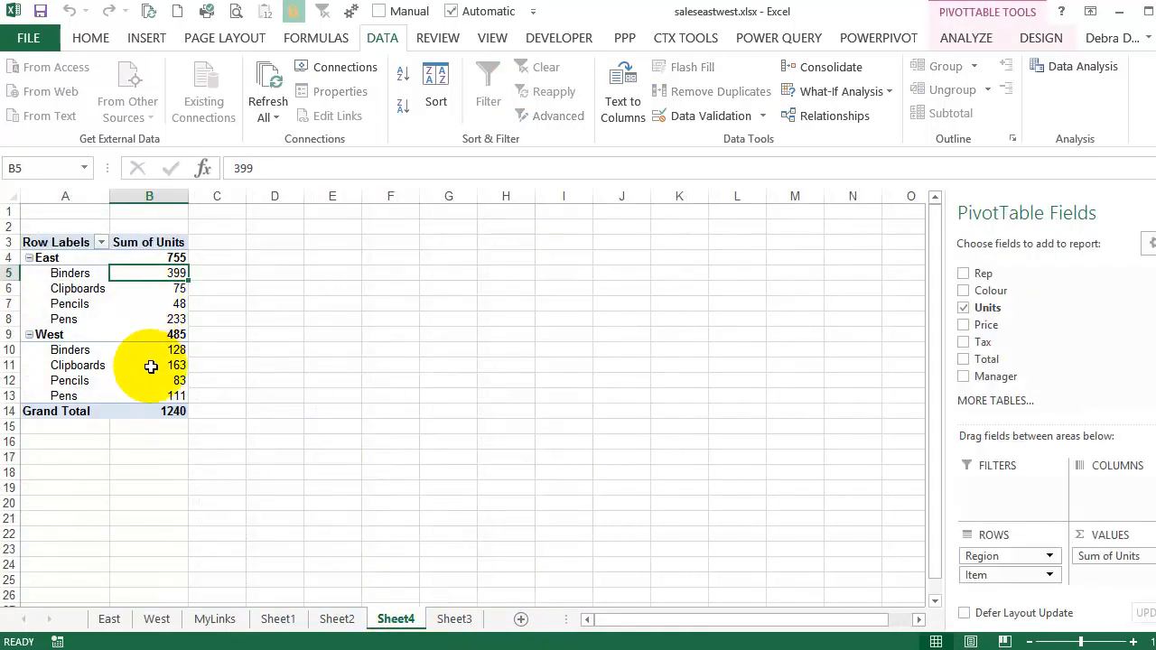
pyautogui.moveTo(196, 380)
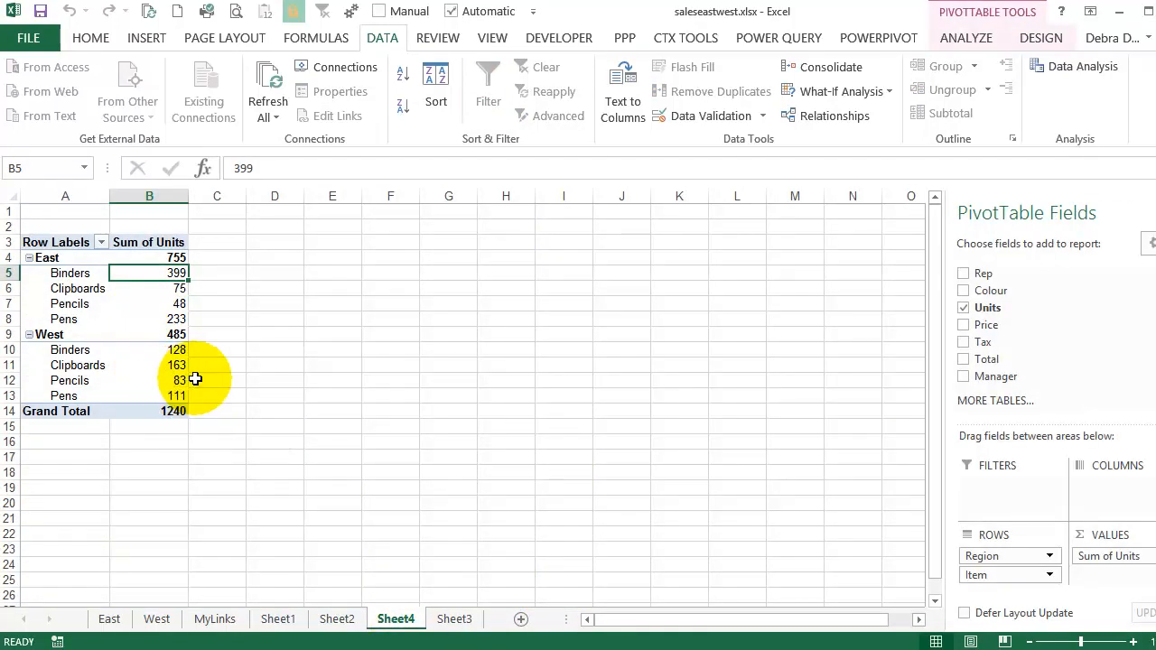
pyautogui.moveTo(165, 380)
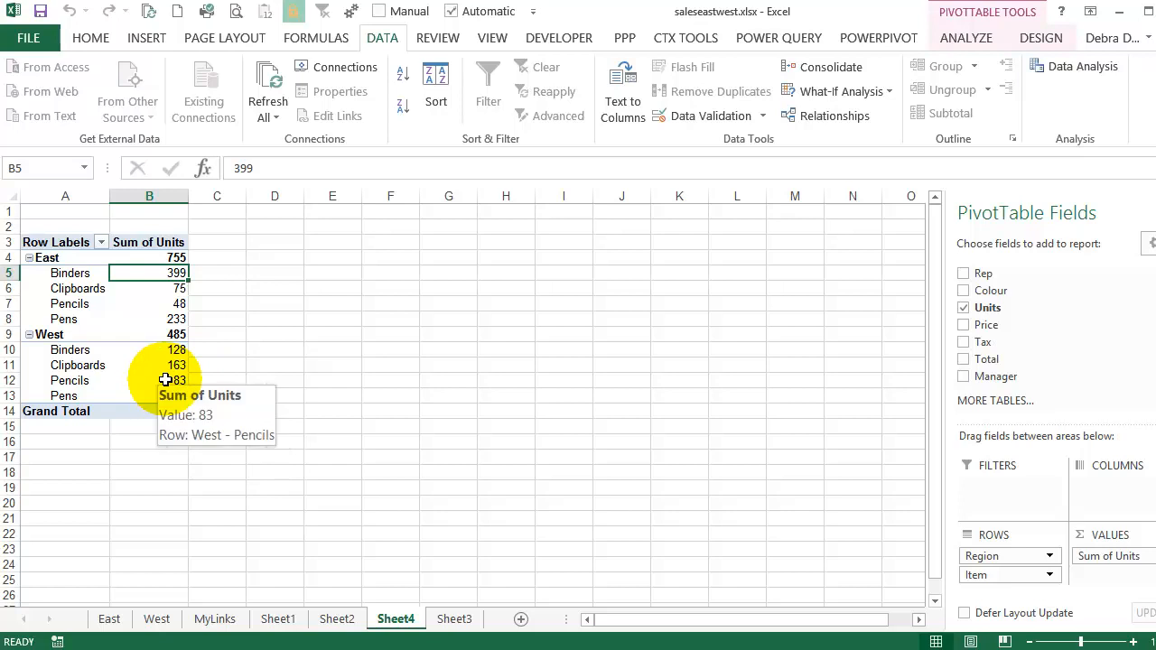
pyautogui.moveTo(174, 393)
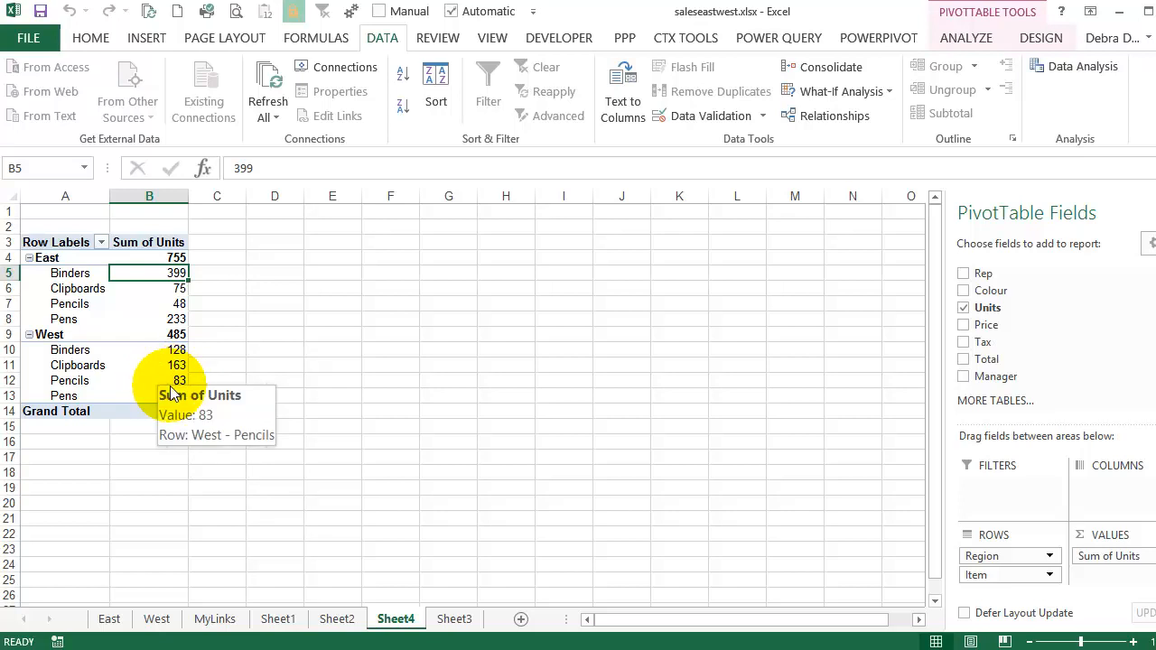
pyautogui.click(267, 81)
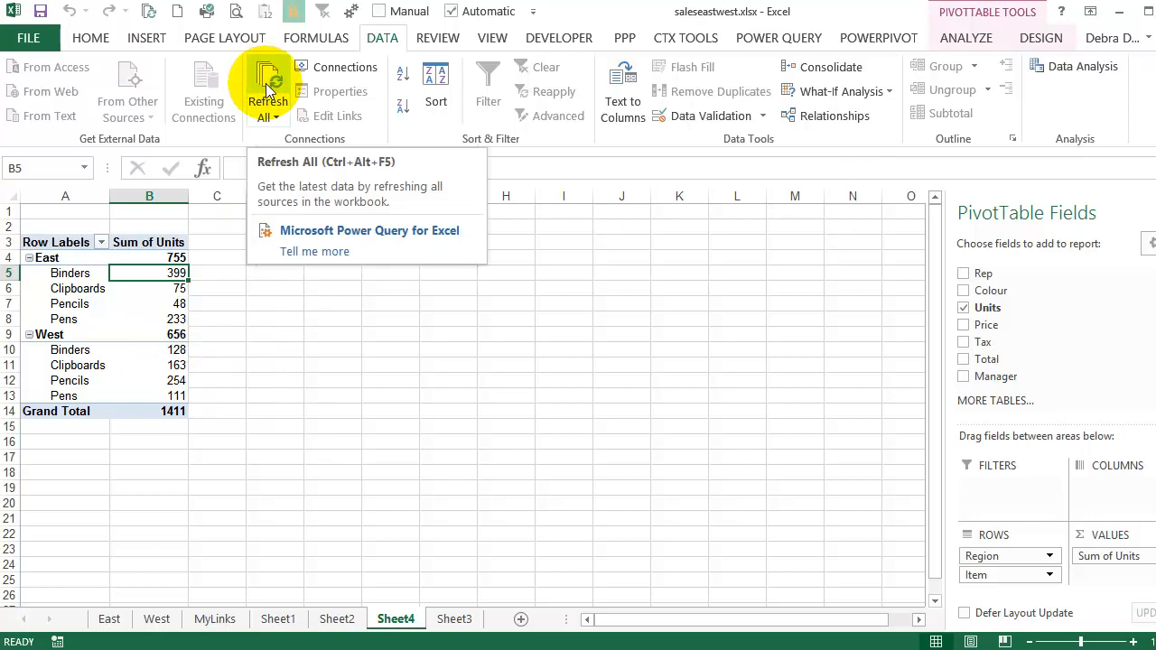
pyautogui.moveTo(110, 620)
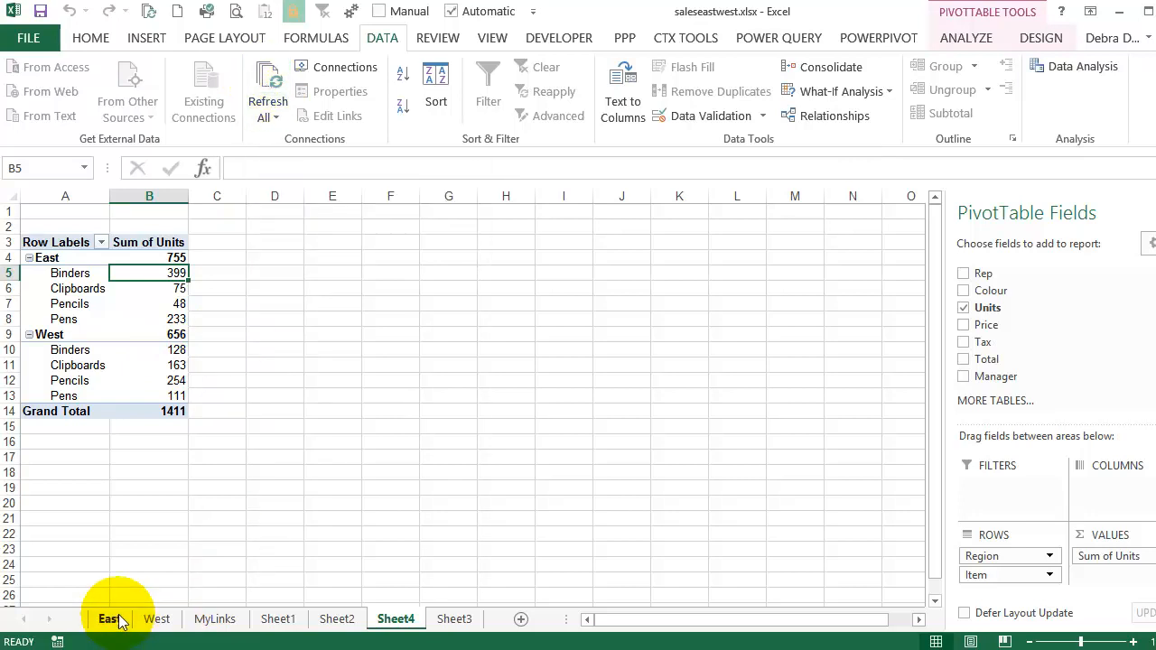
pyautogui.moveTo(157, 620)
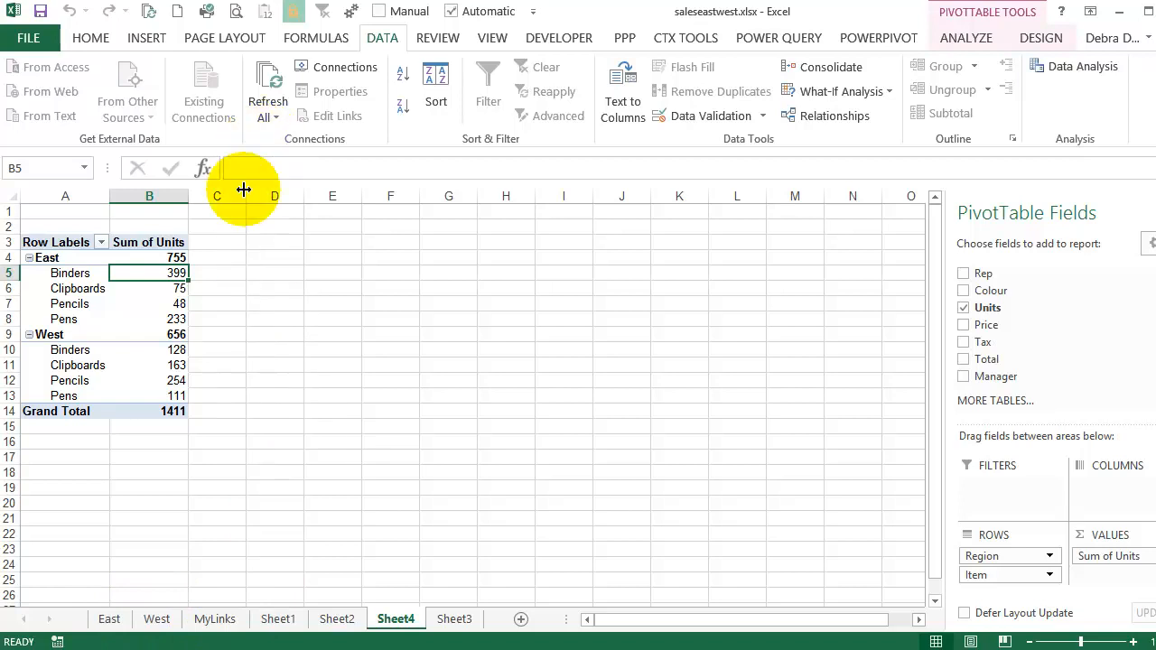
pyautogui.moveTo(375, 442)
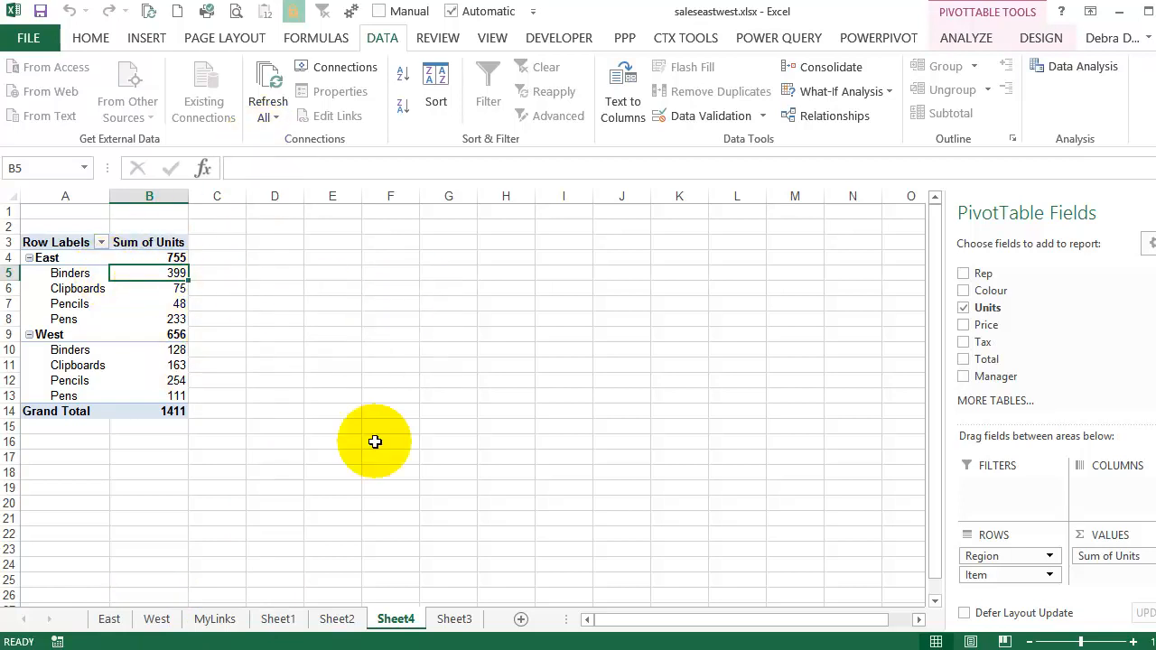